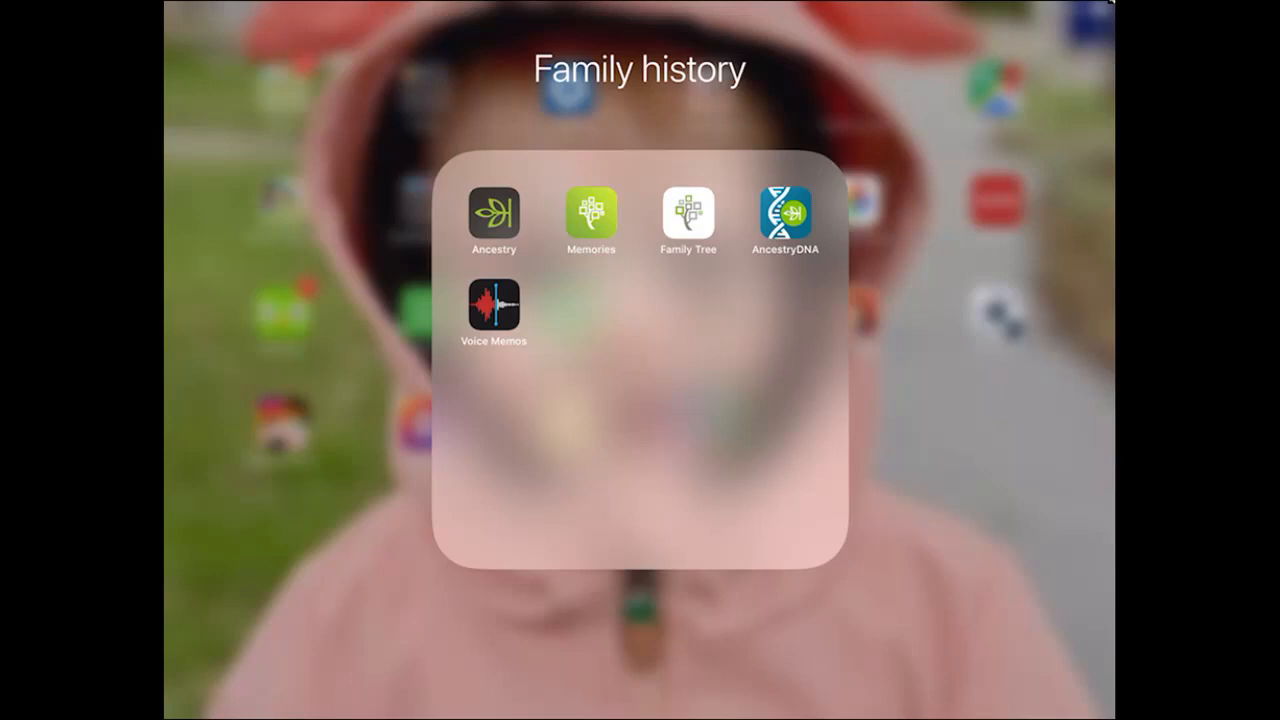
# Open the Family Tree app from the Family history folder to its pedigree chart
pyautogui.click(688, 218)
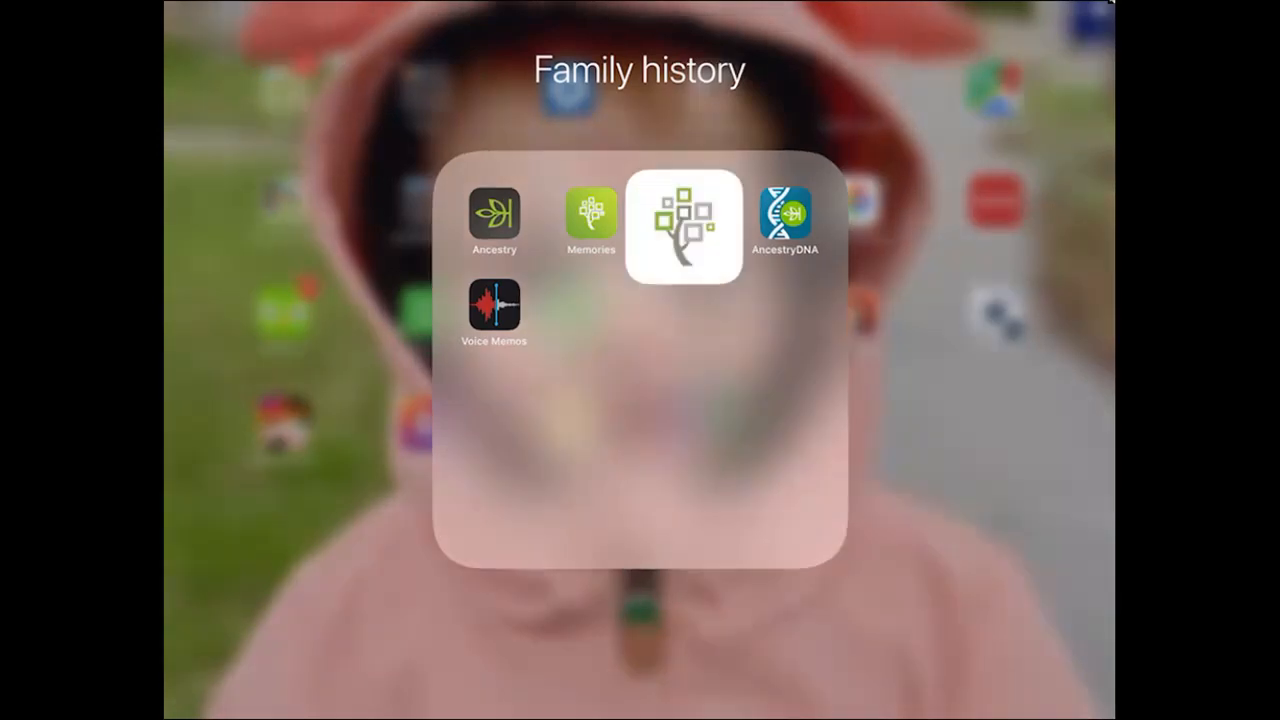
pyautogui.click(683, 217)
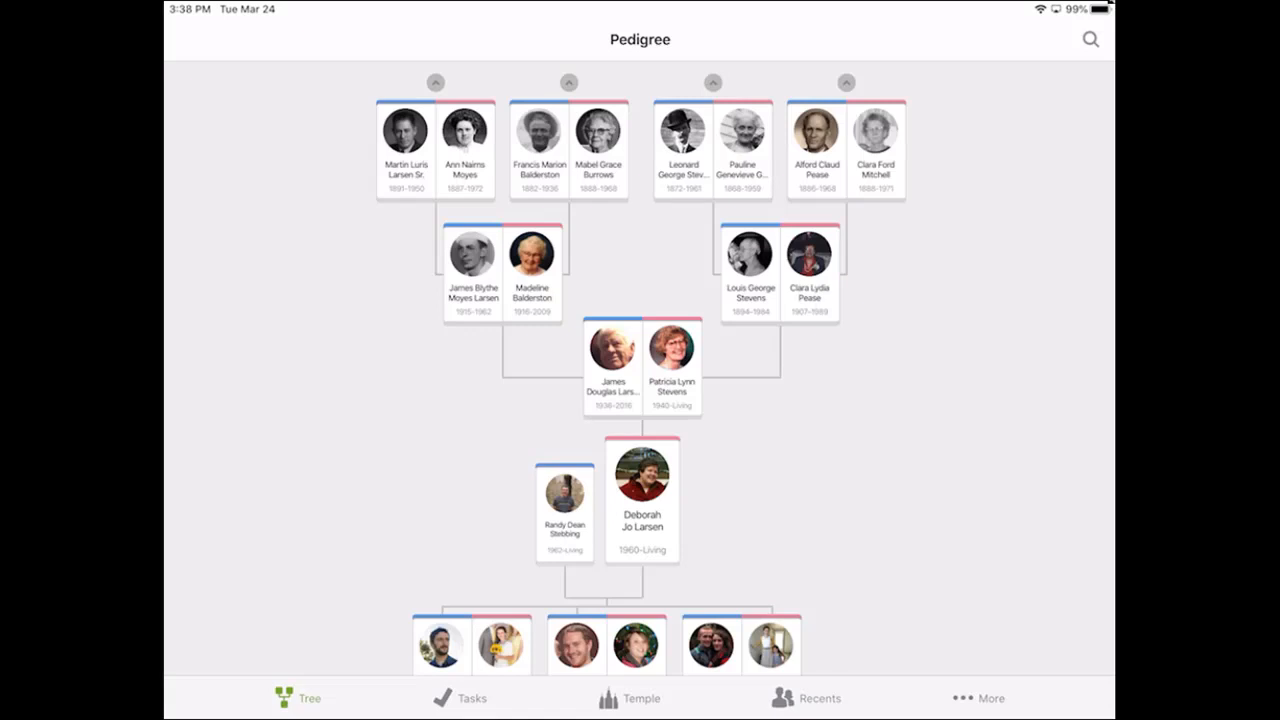
pyautogui.click(297, 698)
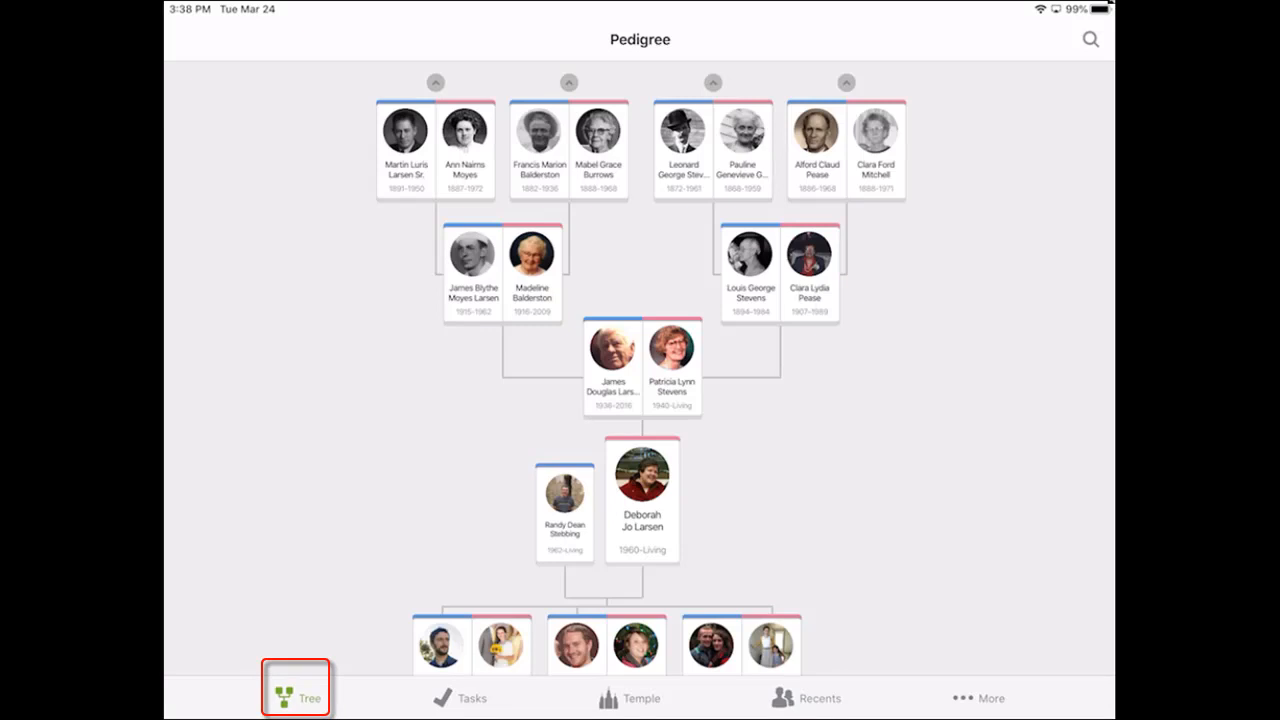
pyautogui.click(296, 697)
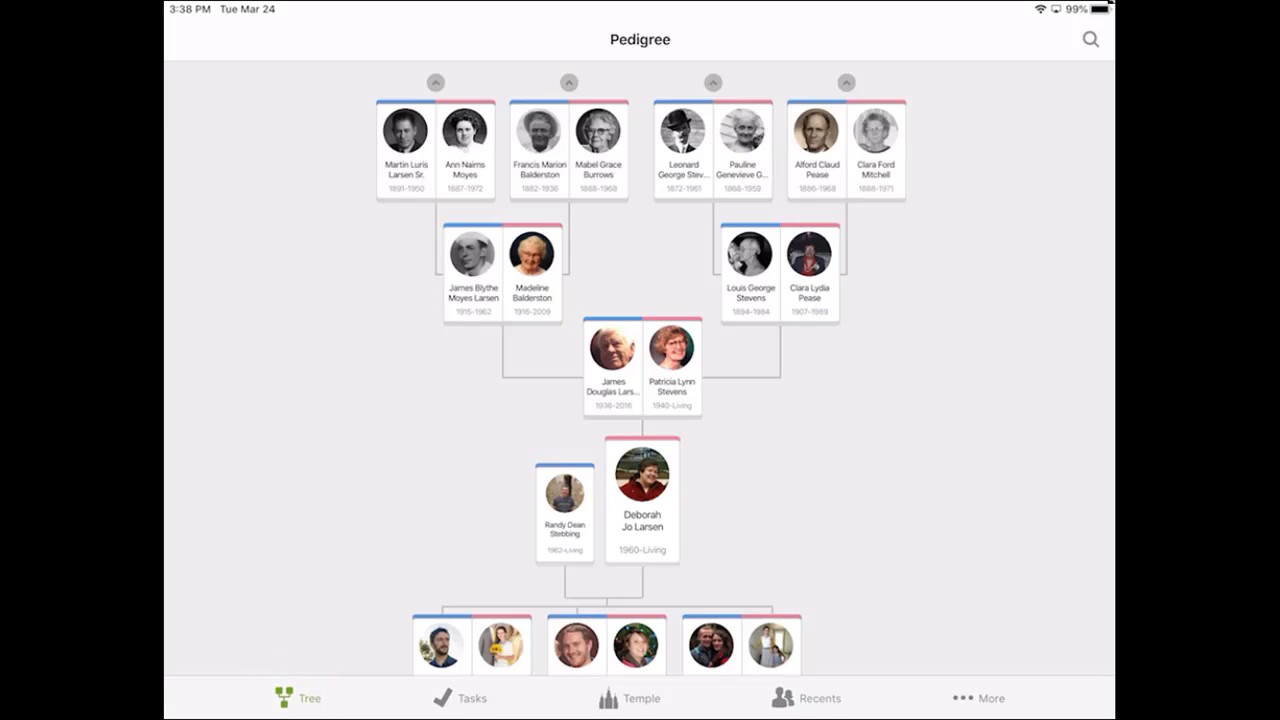
pyautogui.click(461, 697)
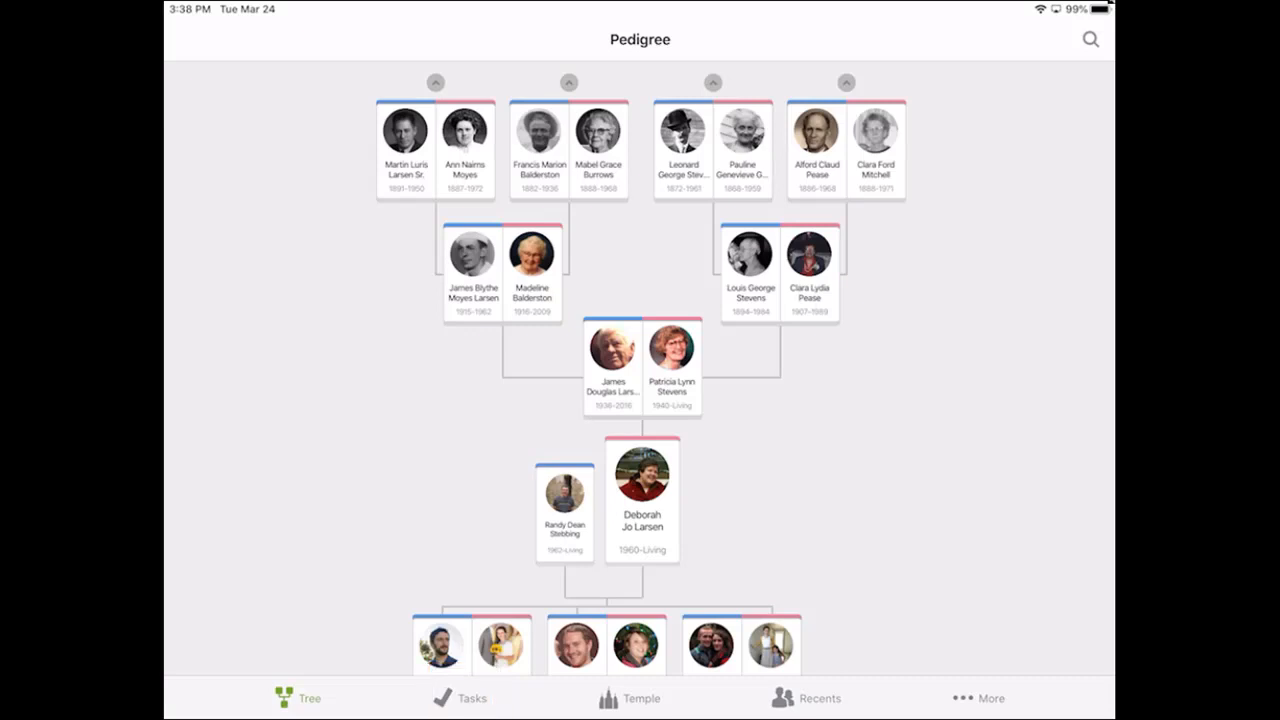
pyautogui.click(628, 698)
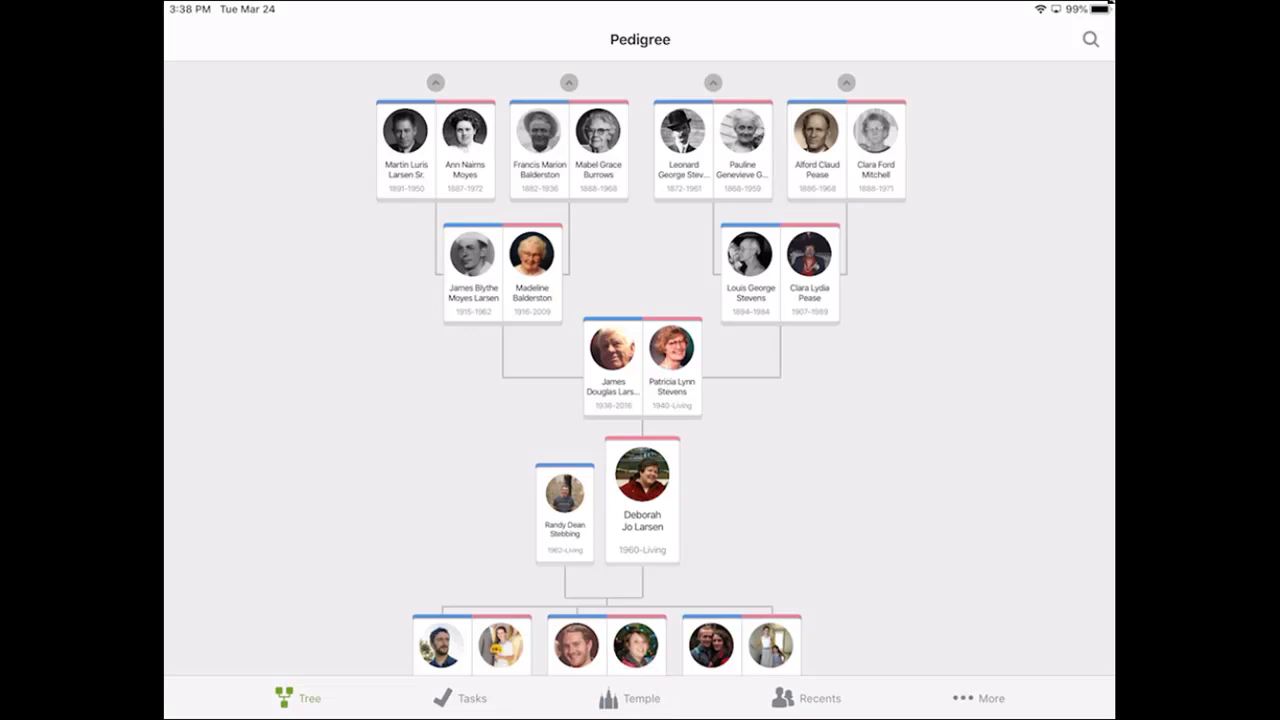
pyautogui.click(807, 698)
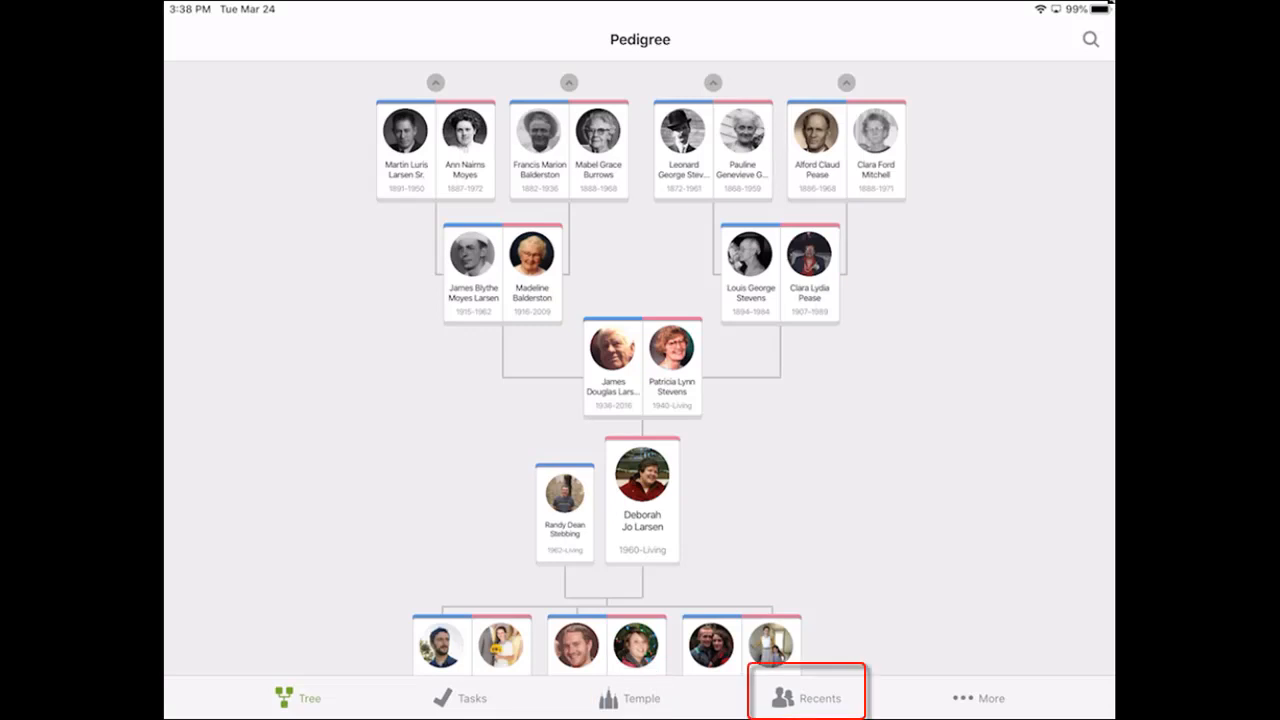
pyautogui.click(991, 698)
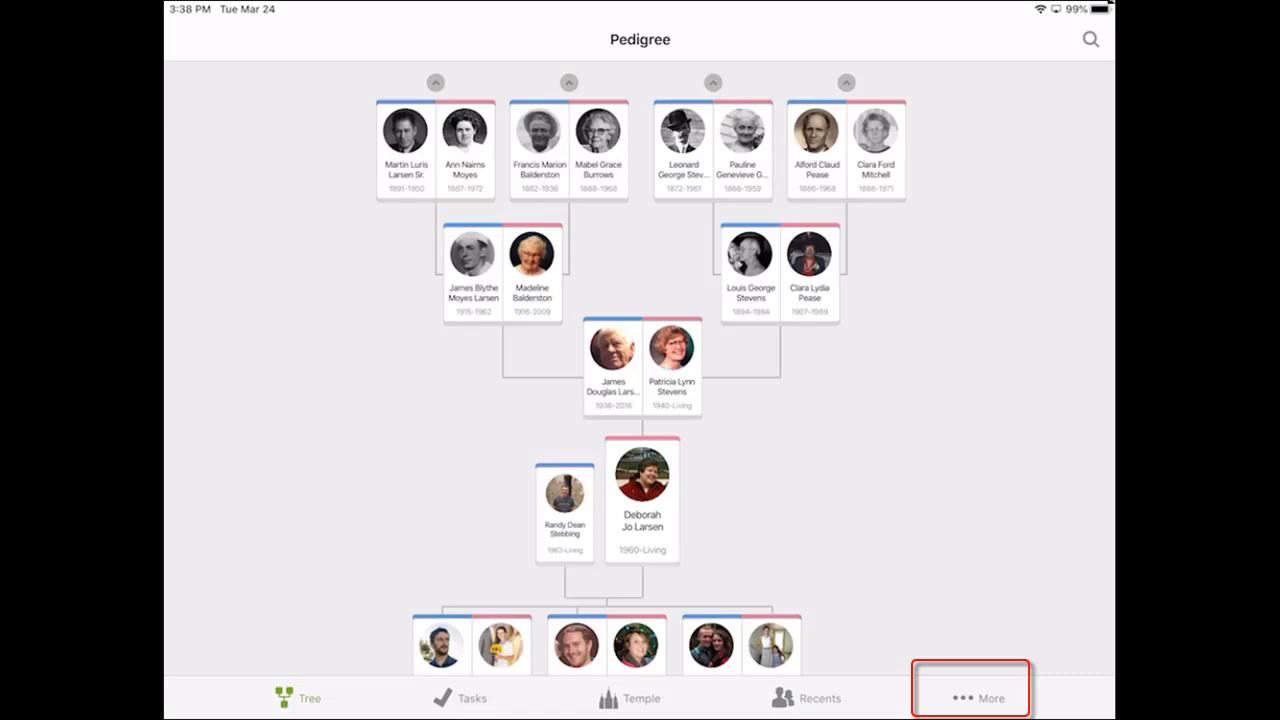
# Set the More screen's Pedigree View preference to fan chart and return to the tree
pyautogui.click(969, 690)
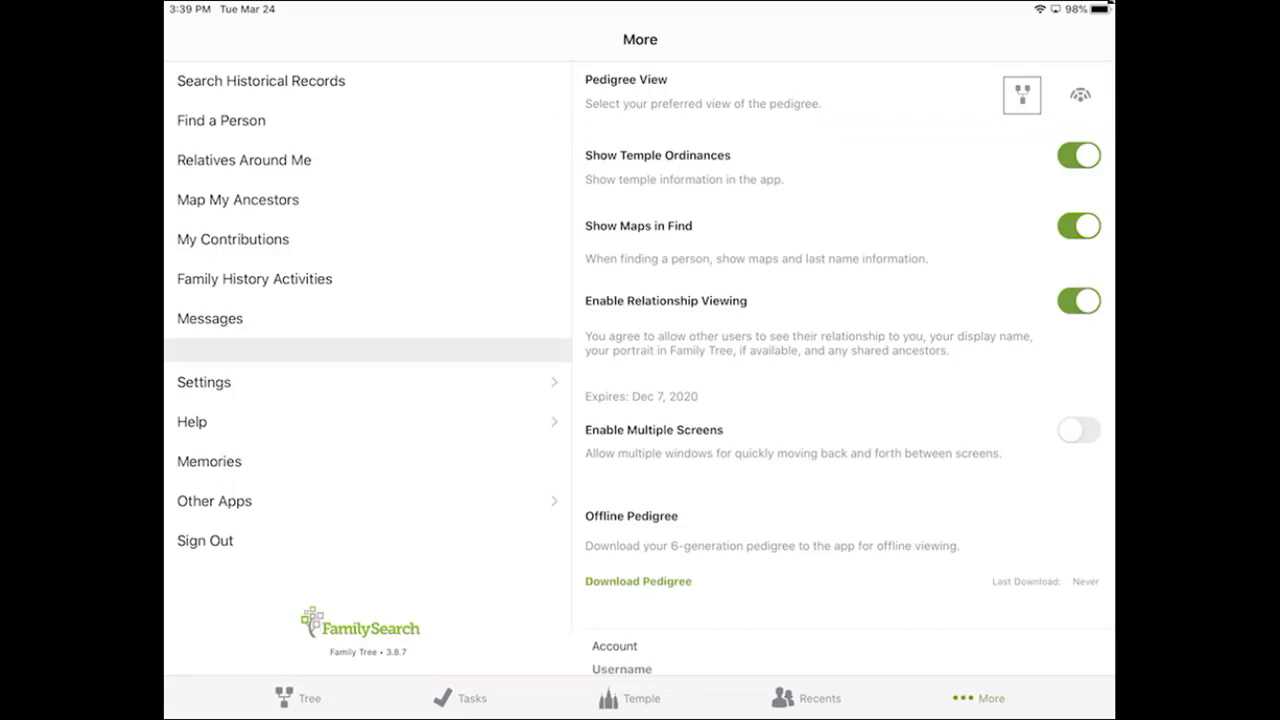
pyautogui.click(1080, 94)
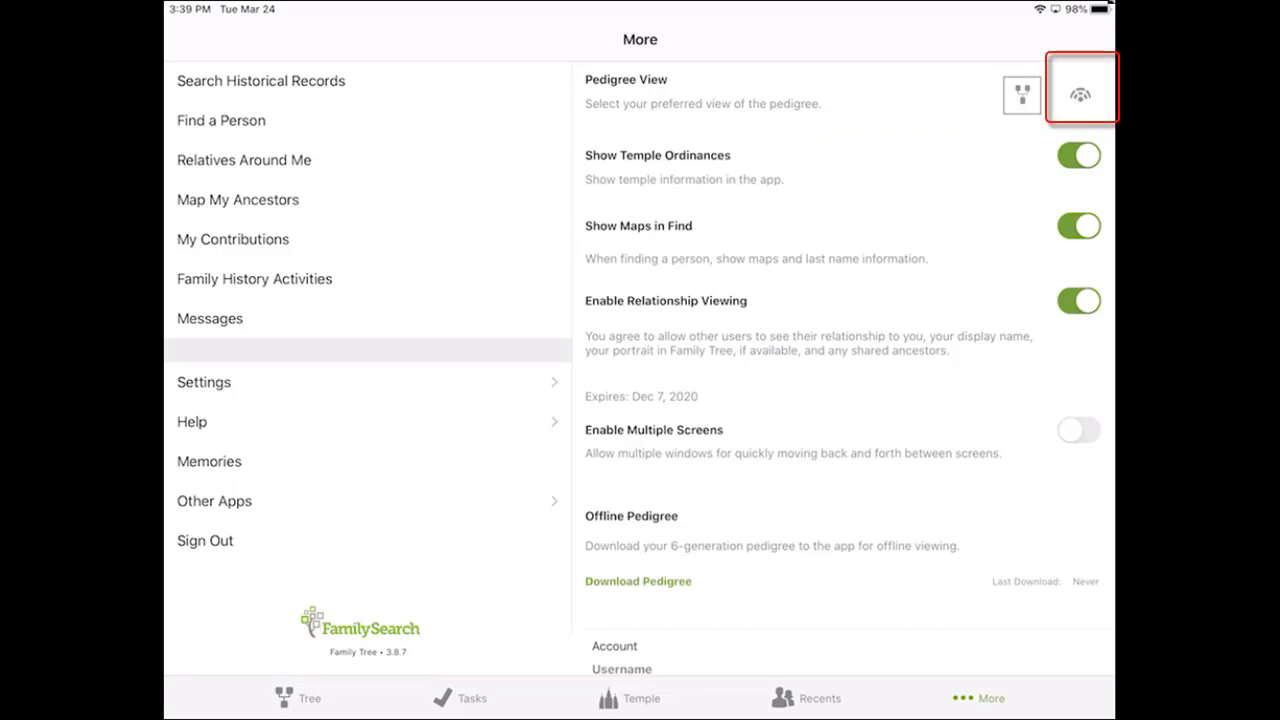
pyautogui.click(1079, 95)
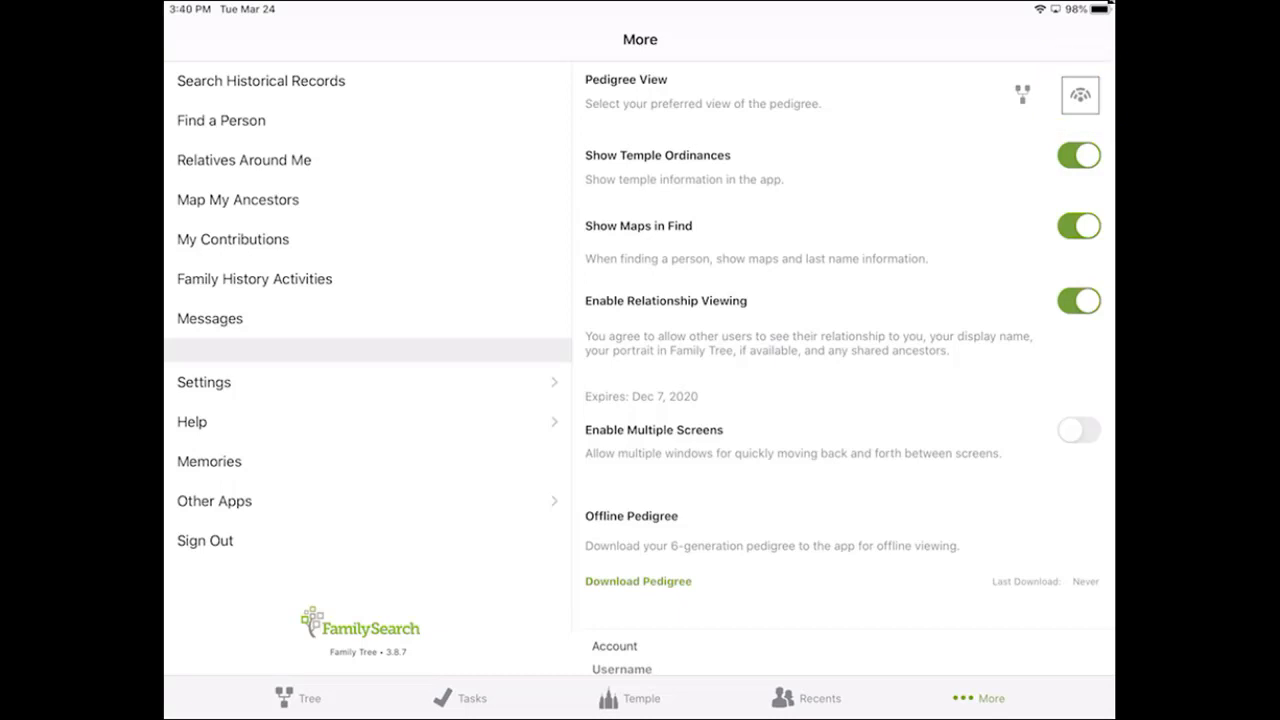
pyautogui.click(307, 697)
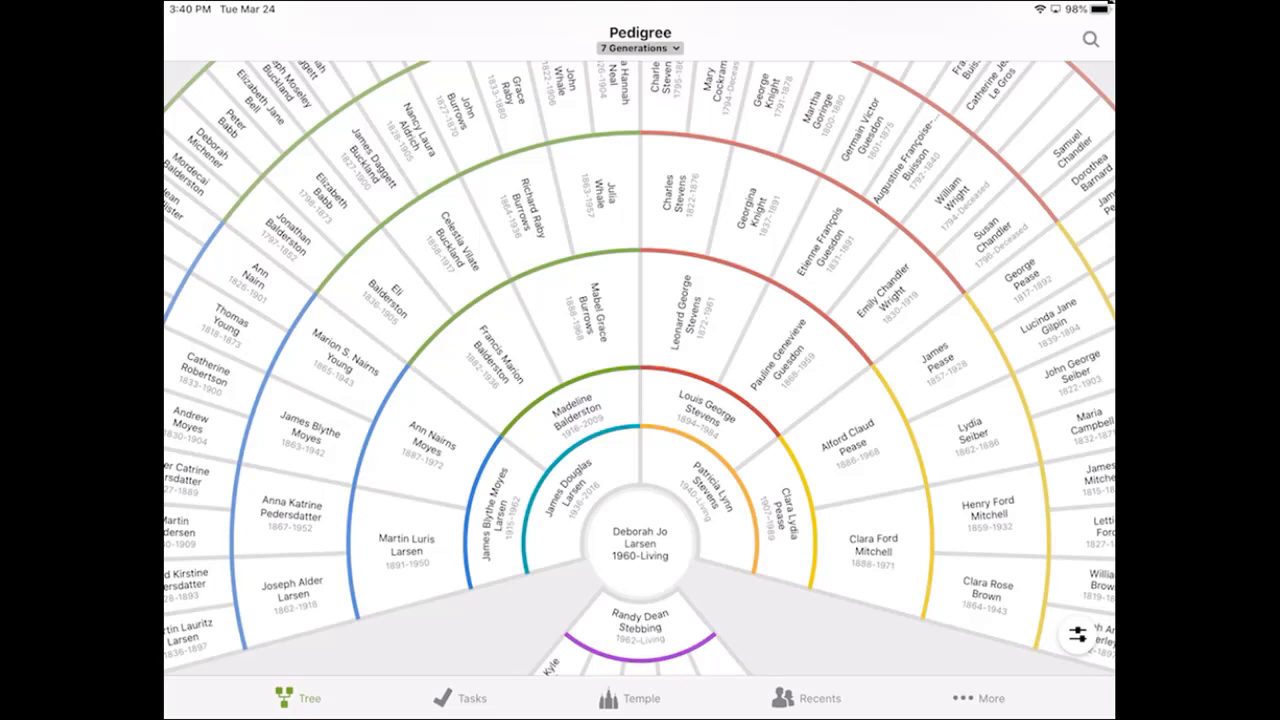
# Display the 7-generation fan chart and bring up its highlight panel
pyautogui.click(639, 47)
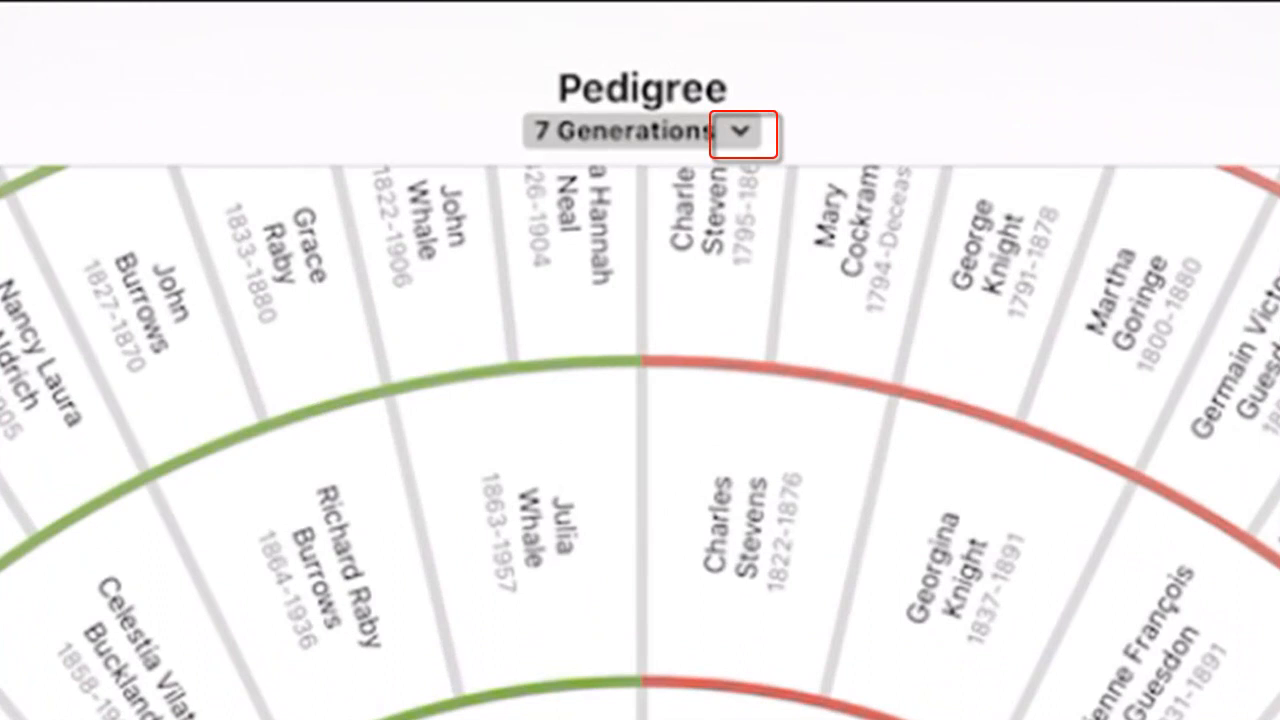
pyautogui.click(740, 132)
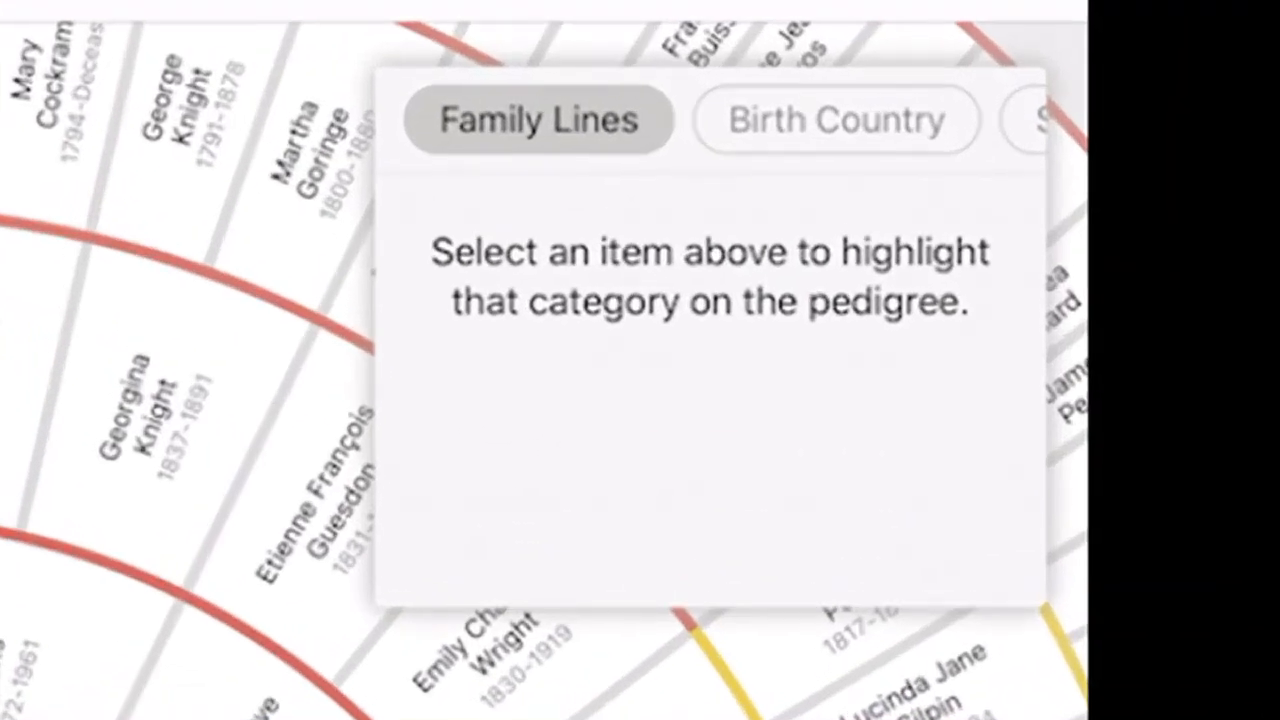
# Highlight the fan chart by Family Lines, then Birth Country, then Sources
pyautogui.click(538, 120)
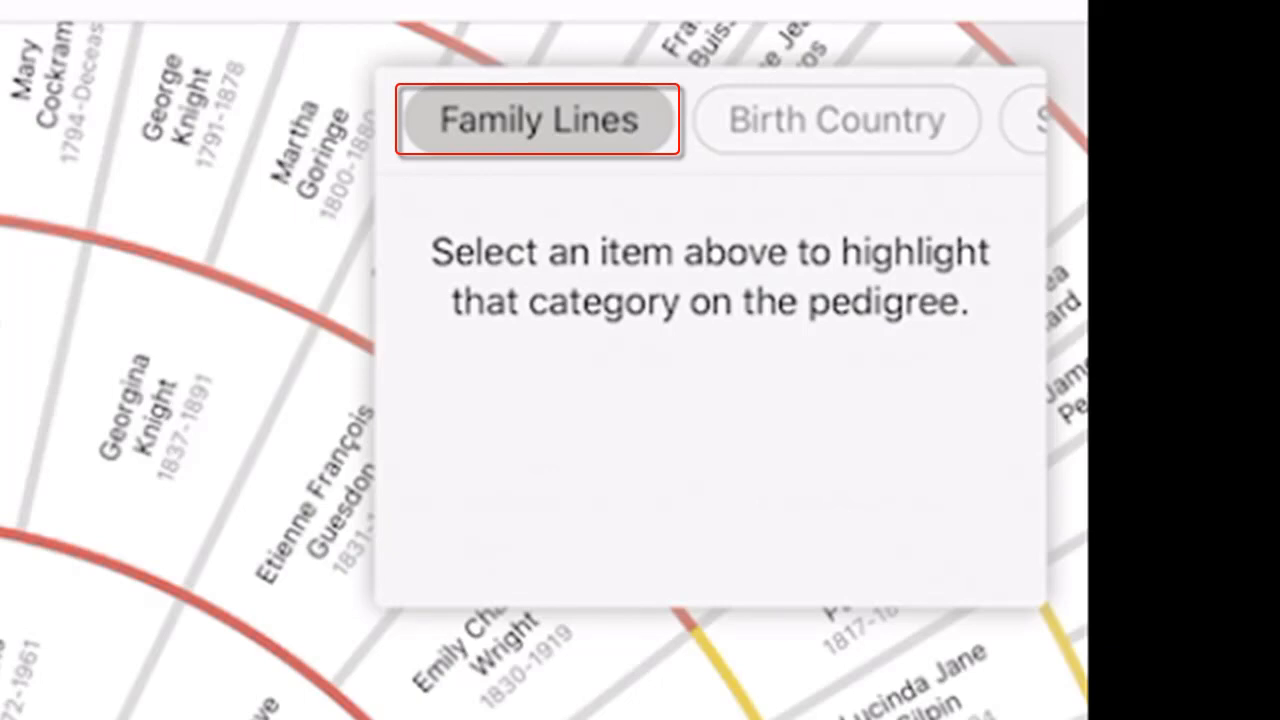
pyautogui.click(837, 120)
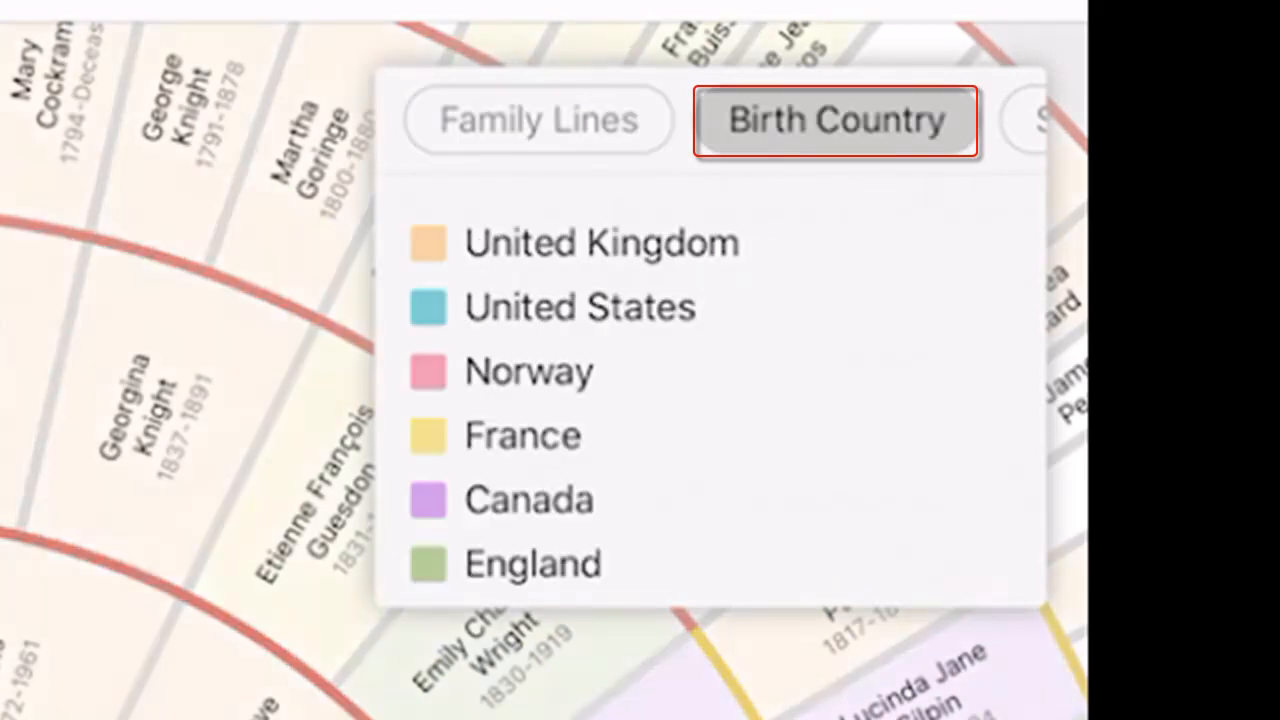
pyautogui.click(835, 120)
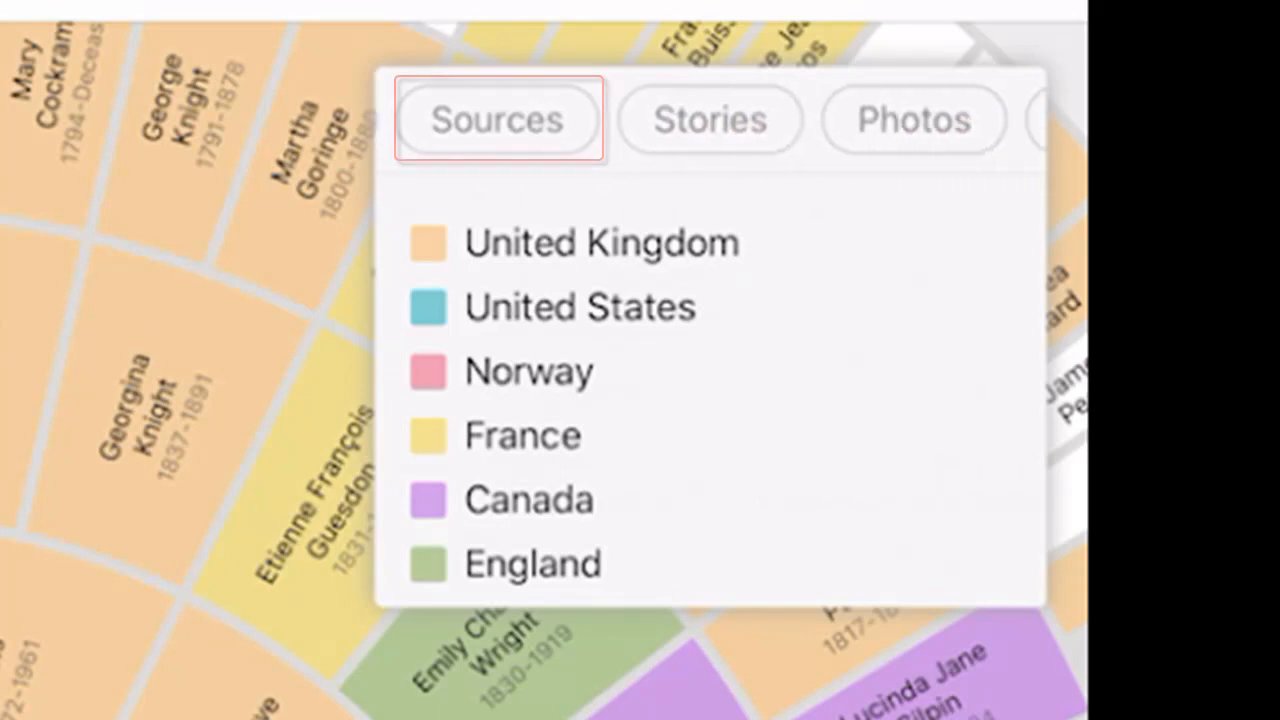
pyautogui.click(497, 119)
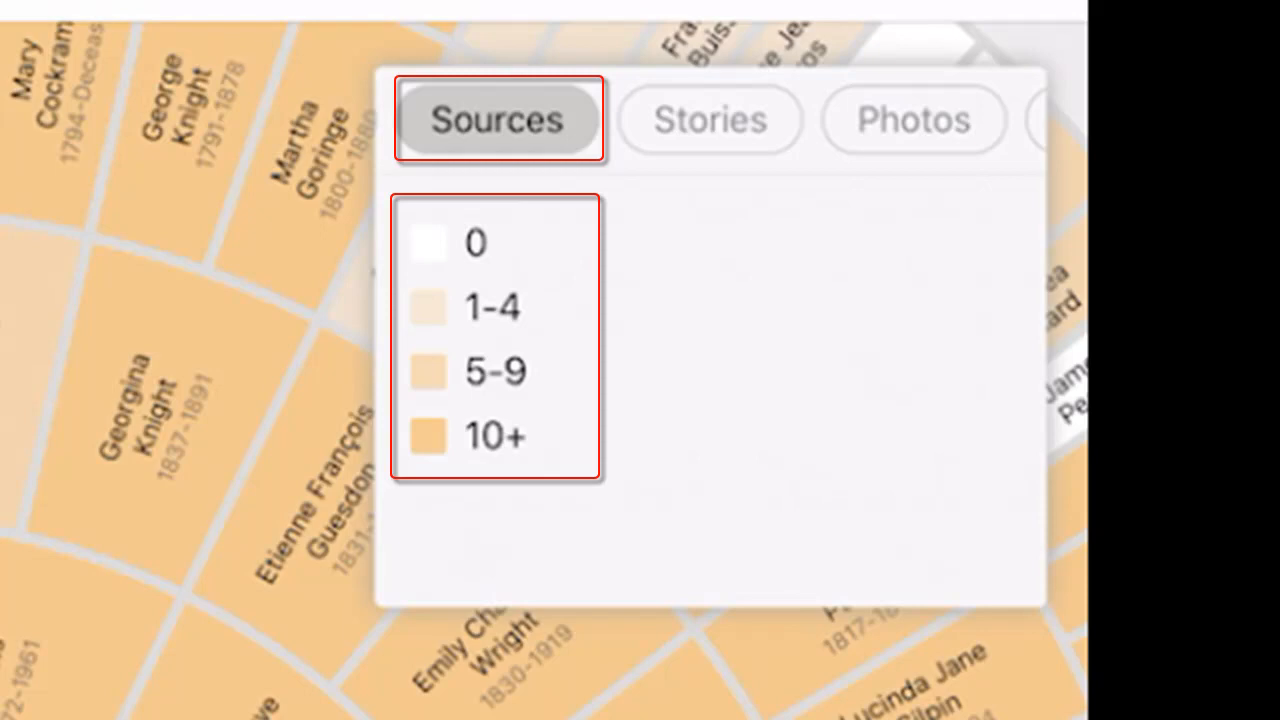
# Shade ancestors by Sources count, then switch the highlight to Stories
pyautogui.click(709, 119)
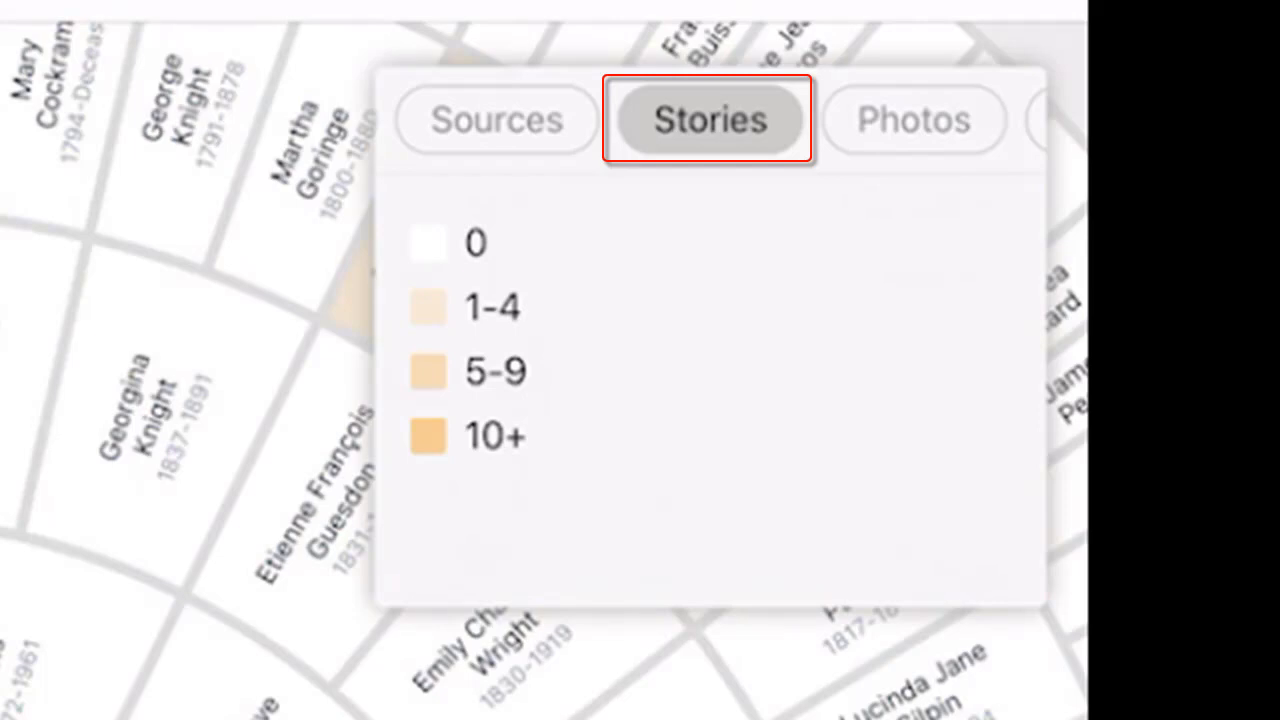
pyautogui.click(912, 120)
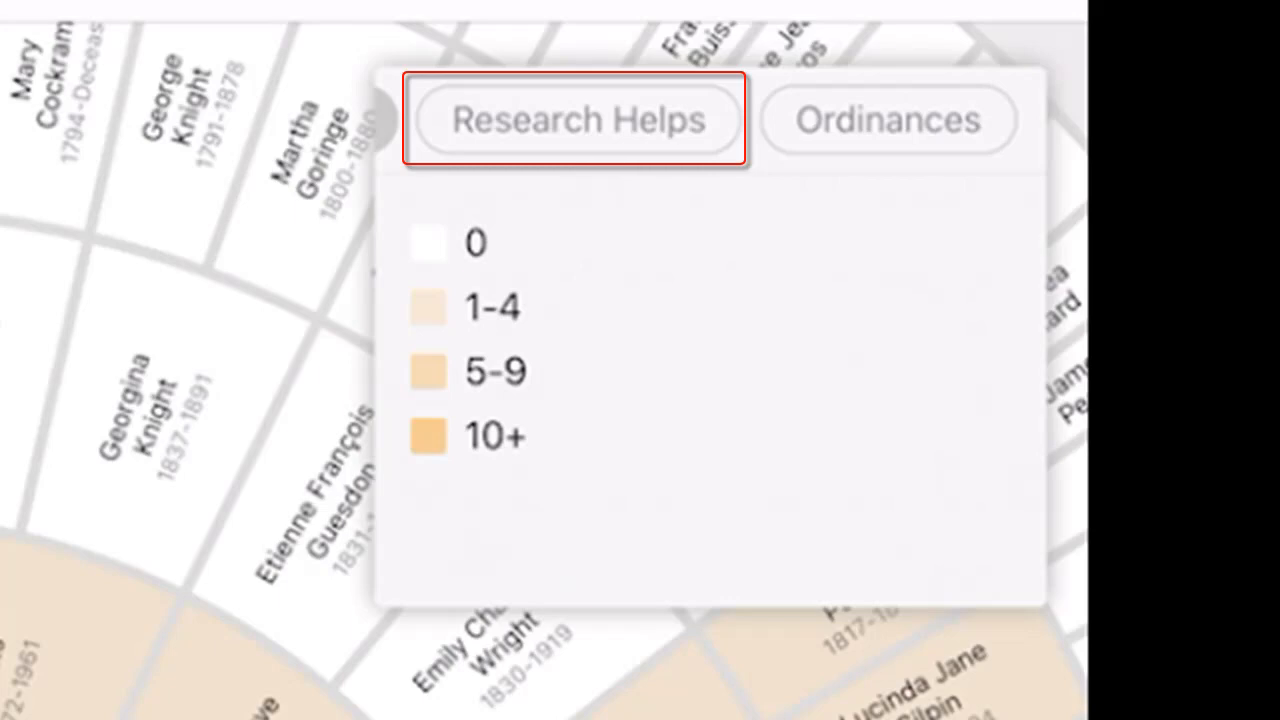
# Highlight Research Helps, marking record hints and possible duplicates, then open the More screen
pyautogui.click(575, 119)
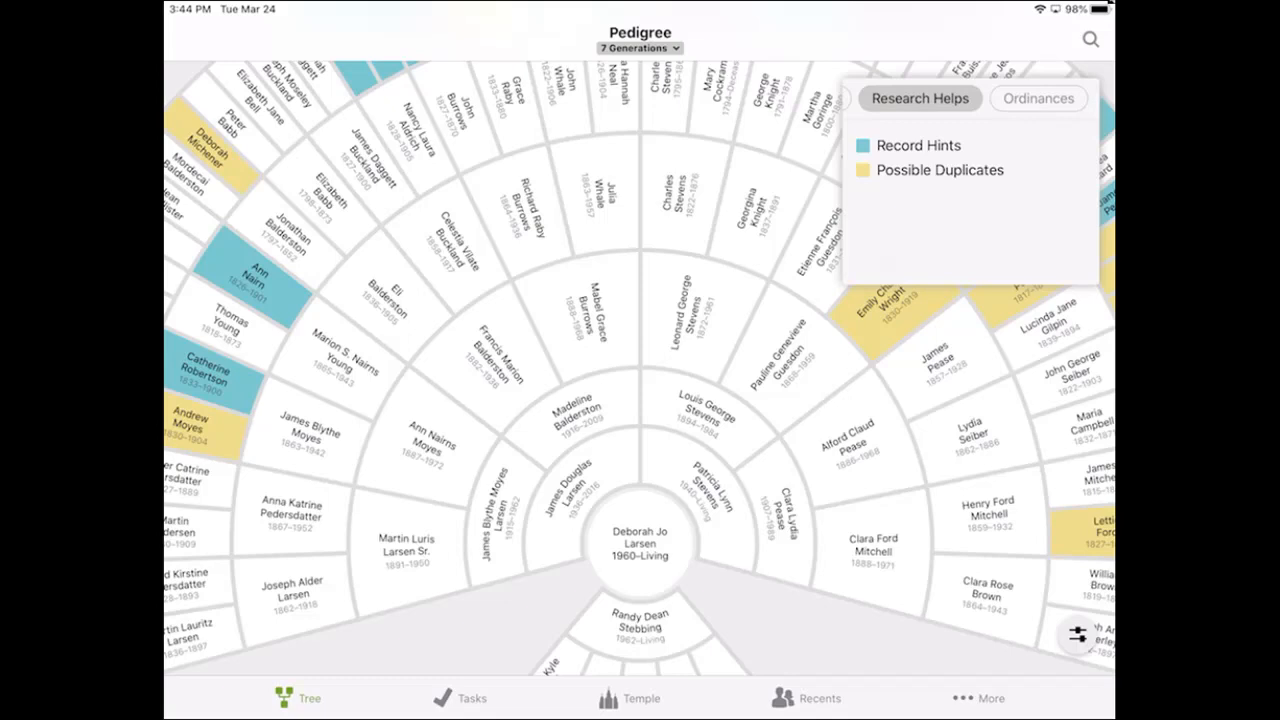
pyautogui.click(990, 698)
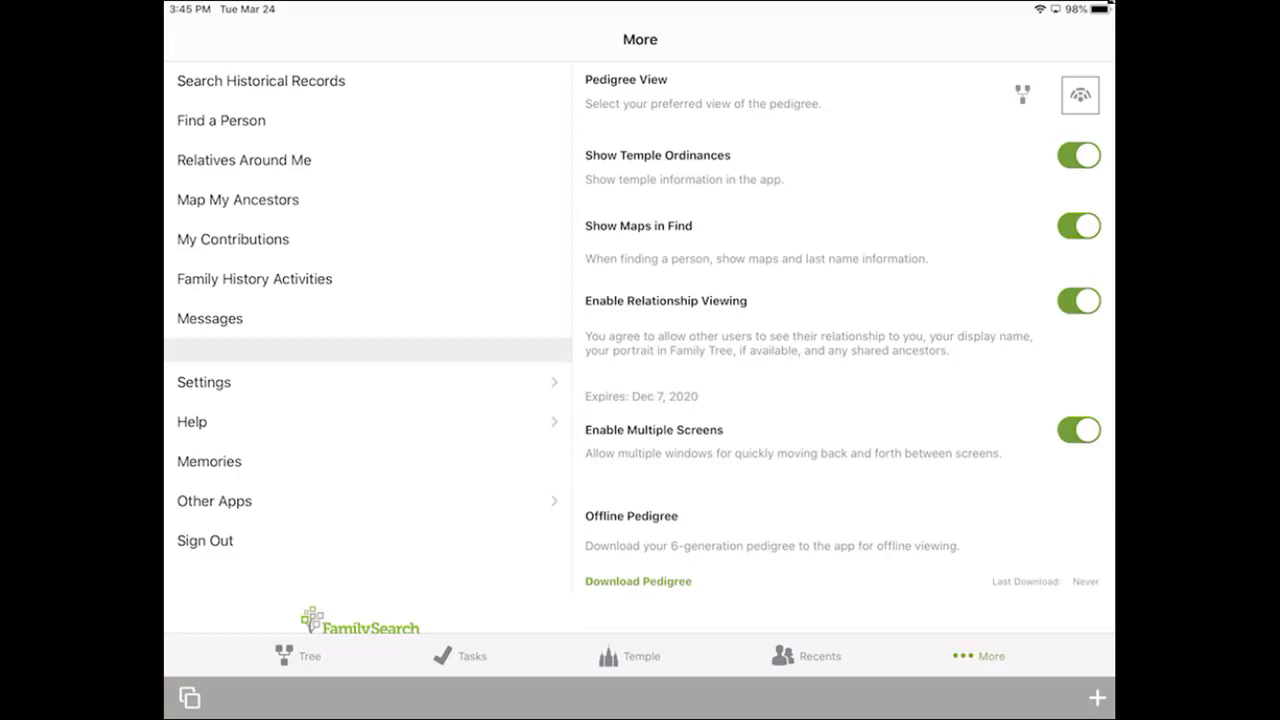
# Switch on Enable Multiple Screens and go back to the Tree fan chart
pyautogui.click(297, 656)
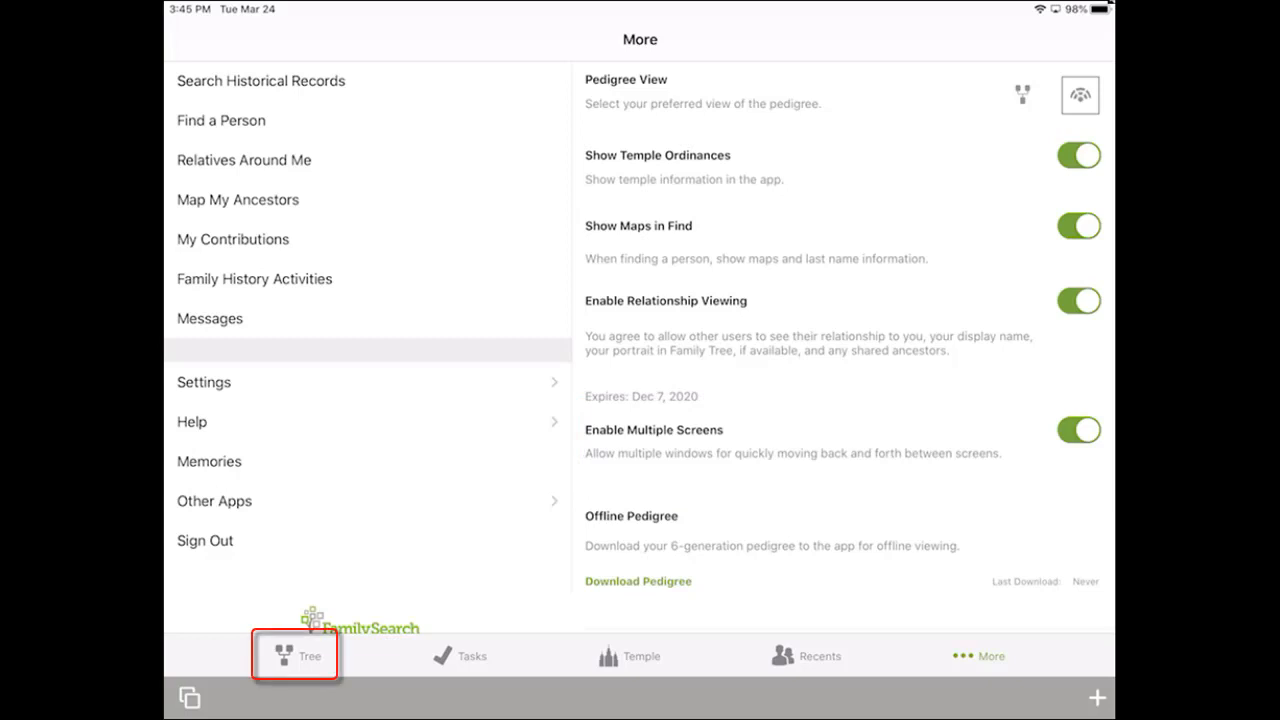
pyautogui.click(295, 655)
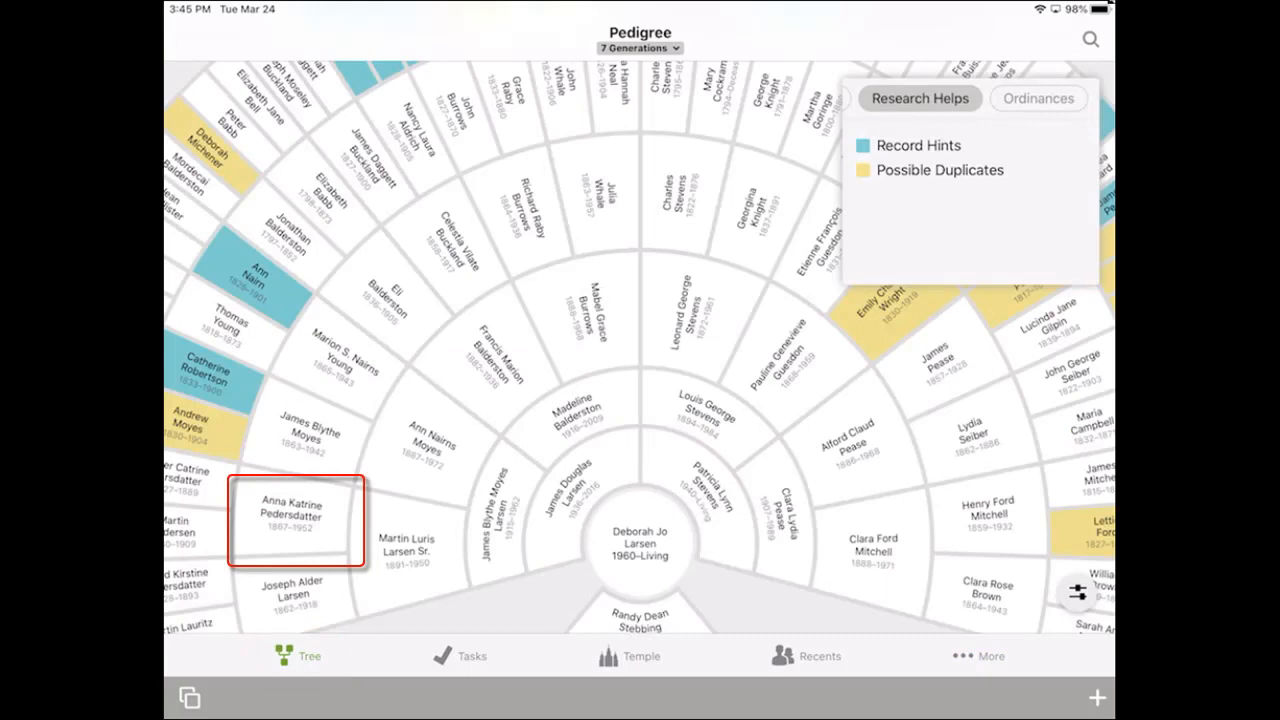
# Open Anna Katrine Pedersdatter's (1867–1952) person page from the fan chart
pyautogui.click(292, 518)
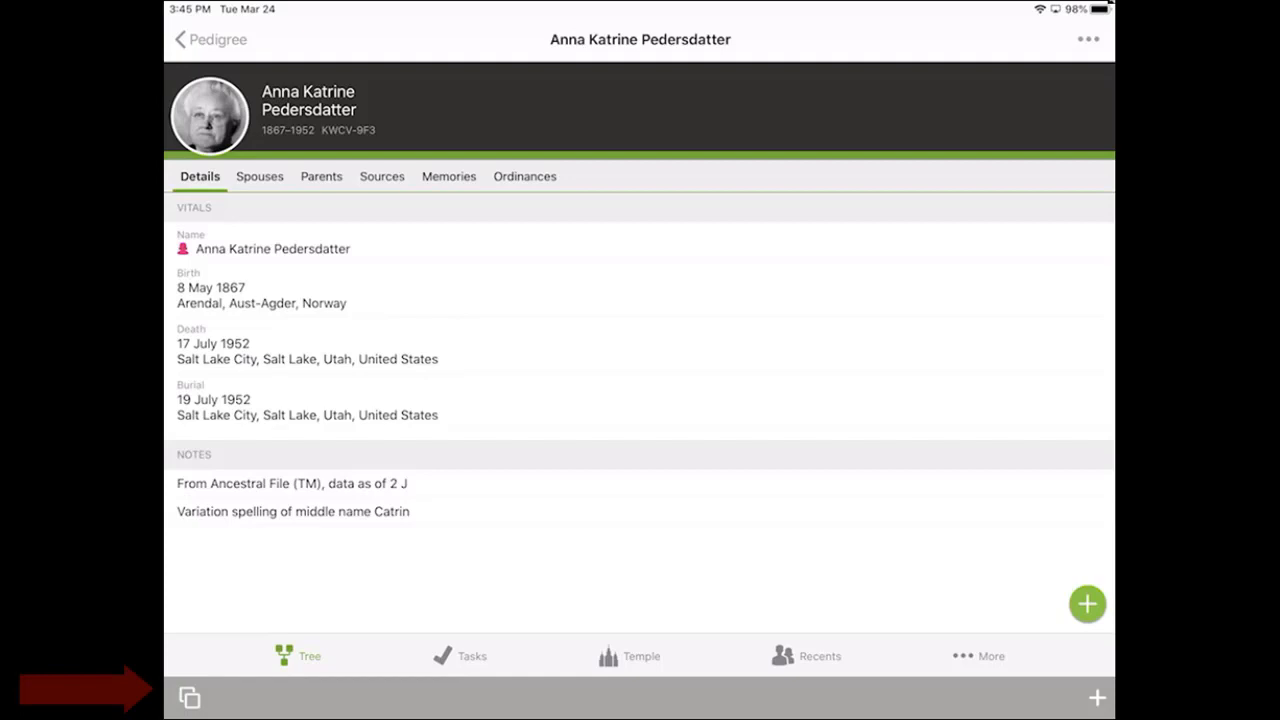
pyautogui.click(189, 697)
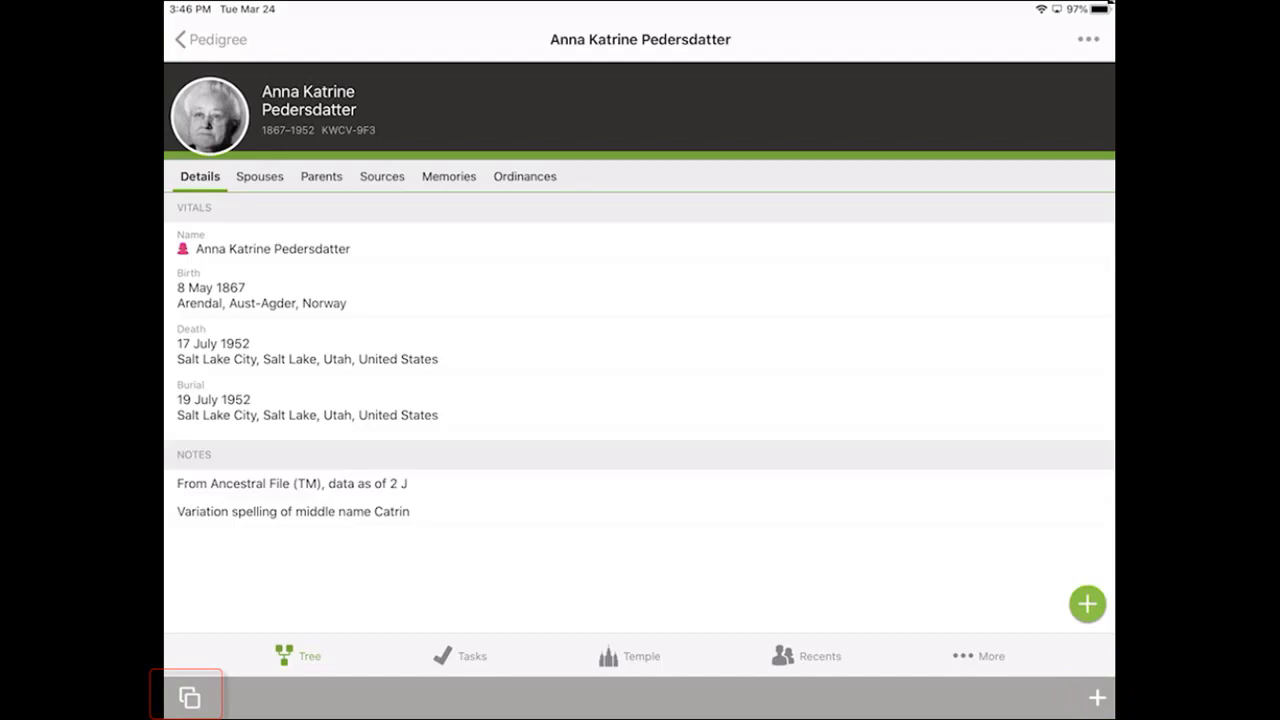
# Use the windows overview to bring the Pedigree fan chart window full screen
pyautogui.click(188, 695)
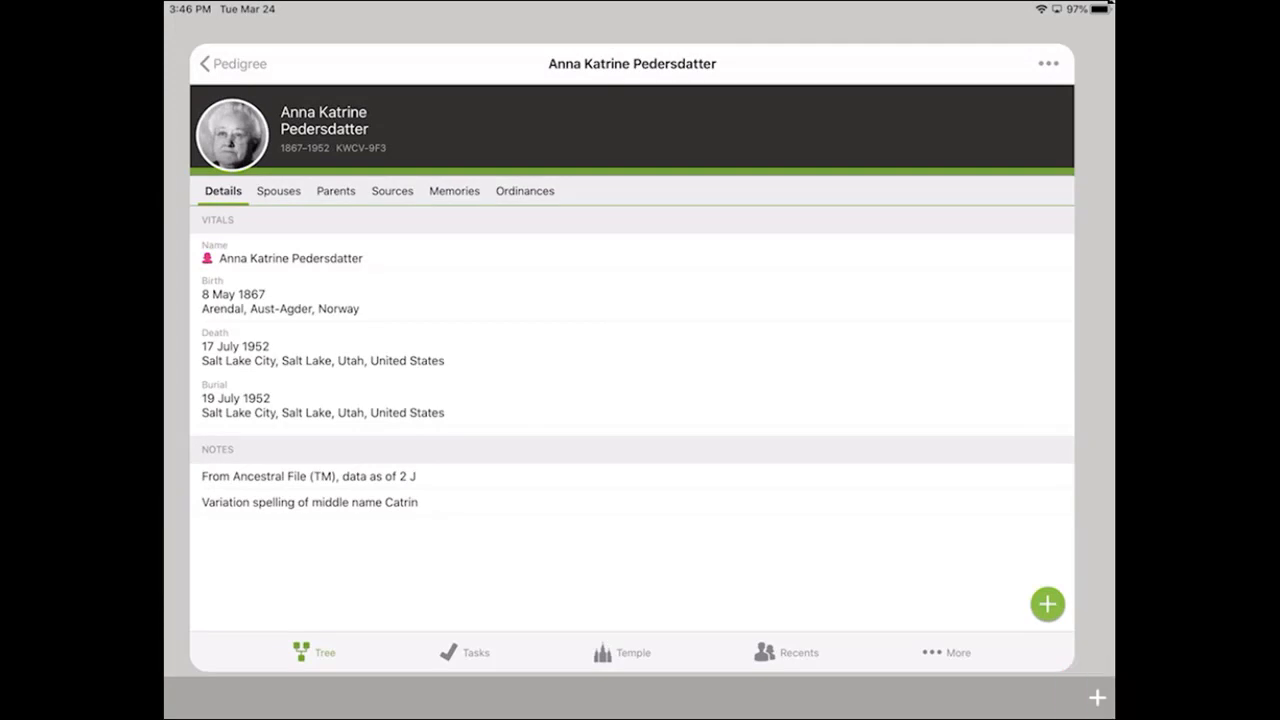
pyautogui.click(232, 63)
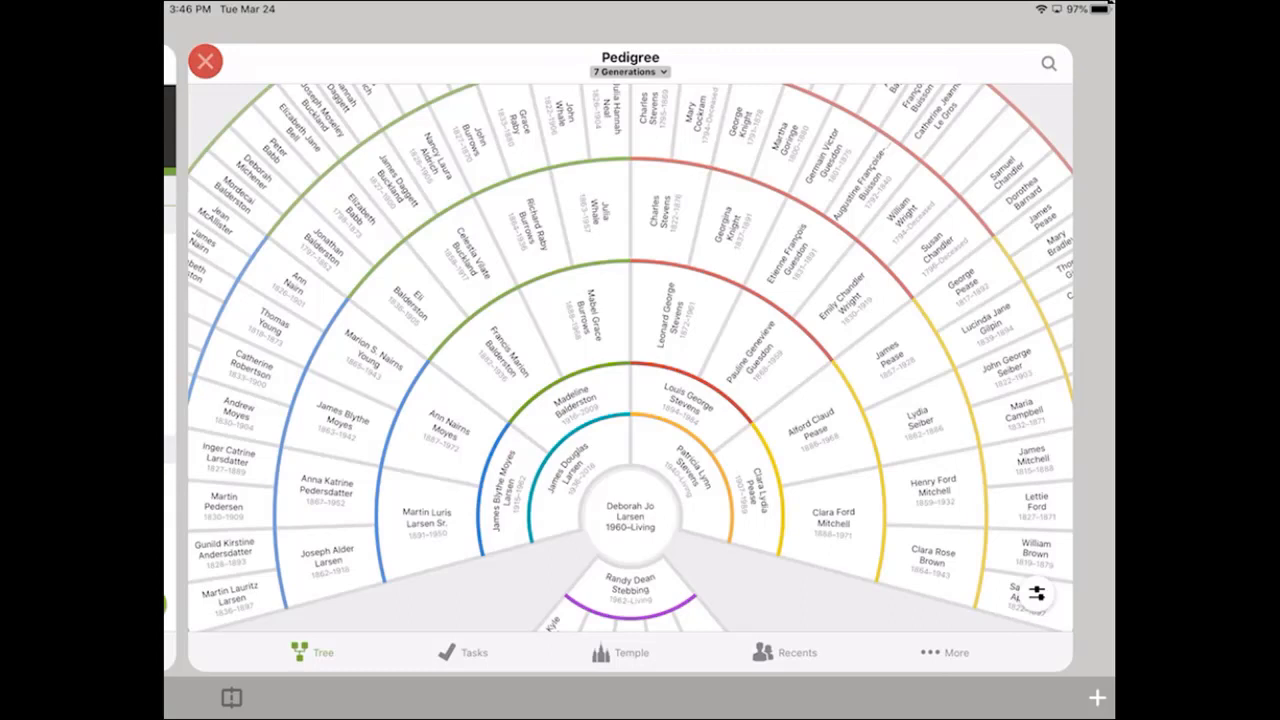
pyautogui.click(465, 652)
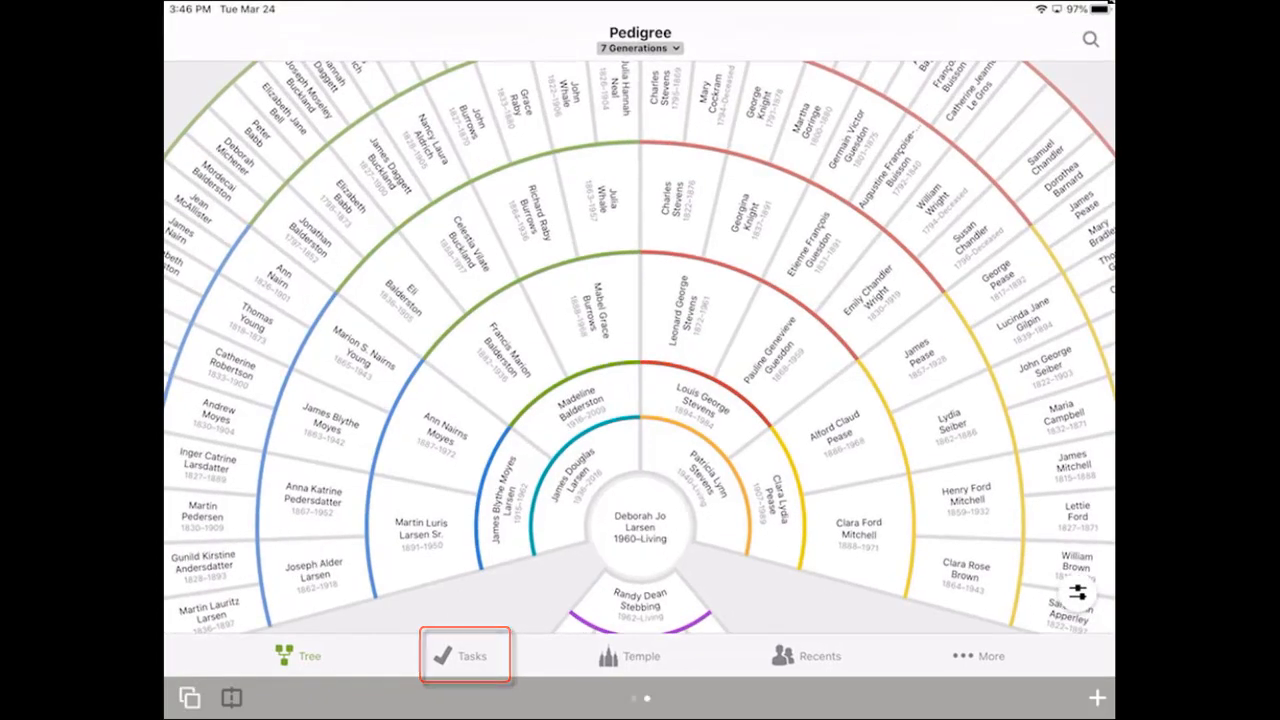
# Open Anne Katrine Pedersdatter (1816–1898) from the 114-ancestor Tasks list
pyautogui.click(464, 656)
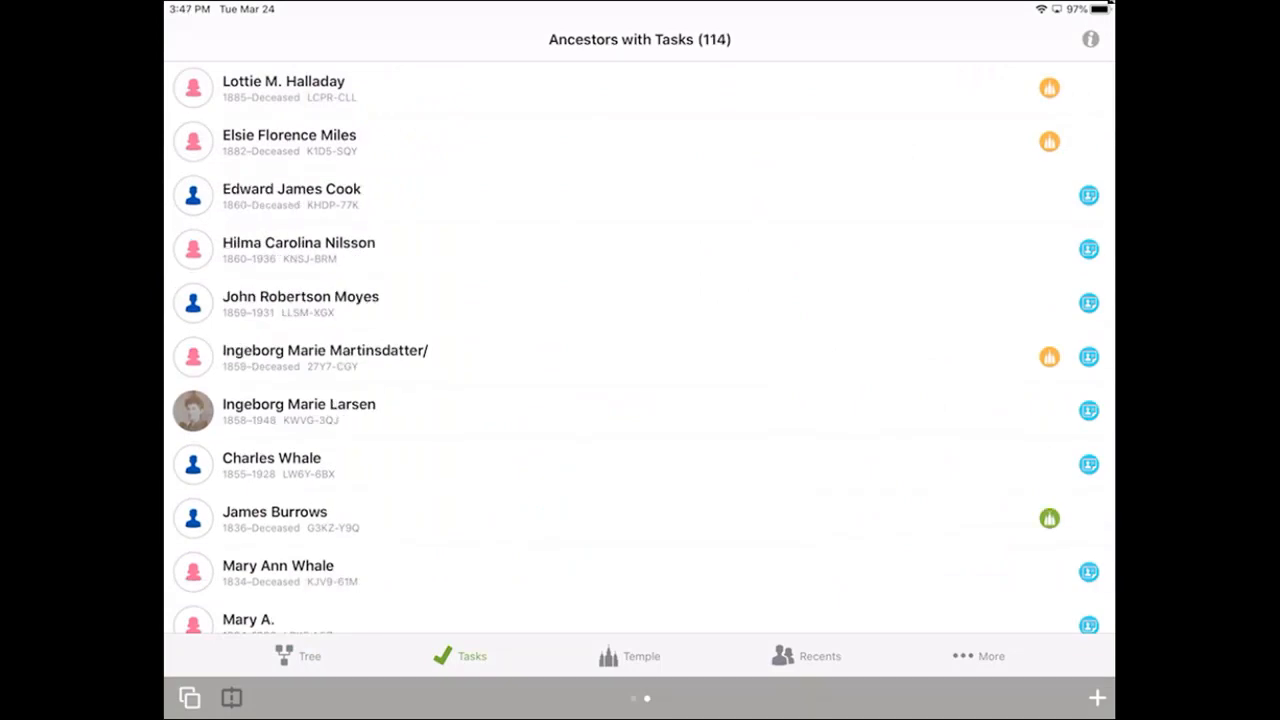
pyautogui.scroll(-3)
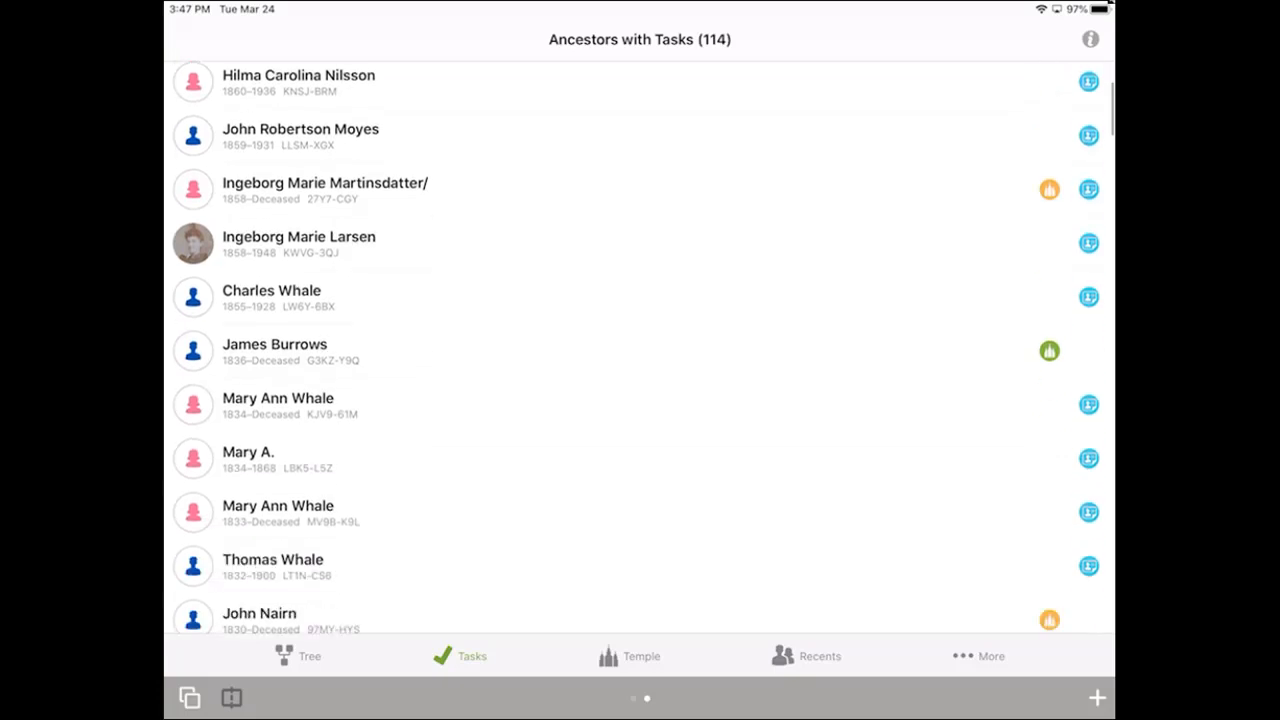
pyautogui.scroll(-3)
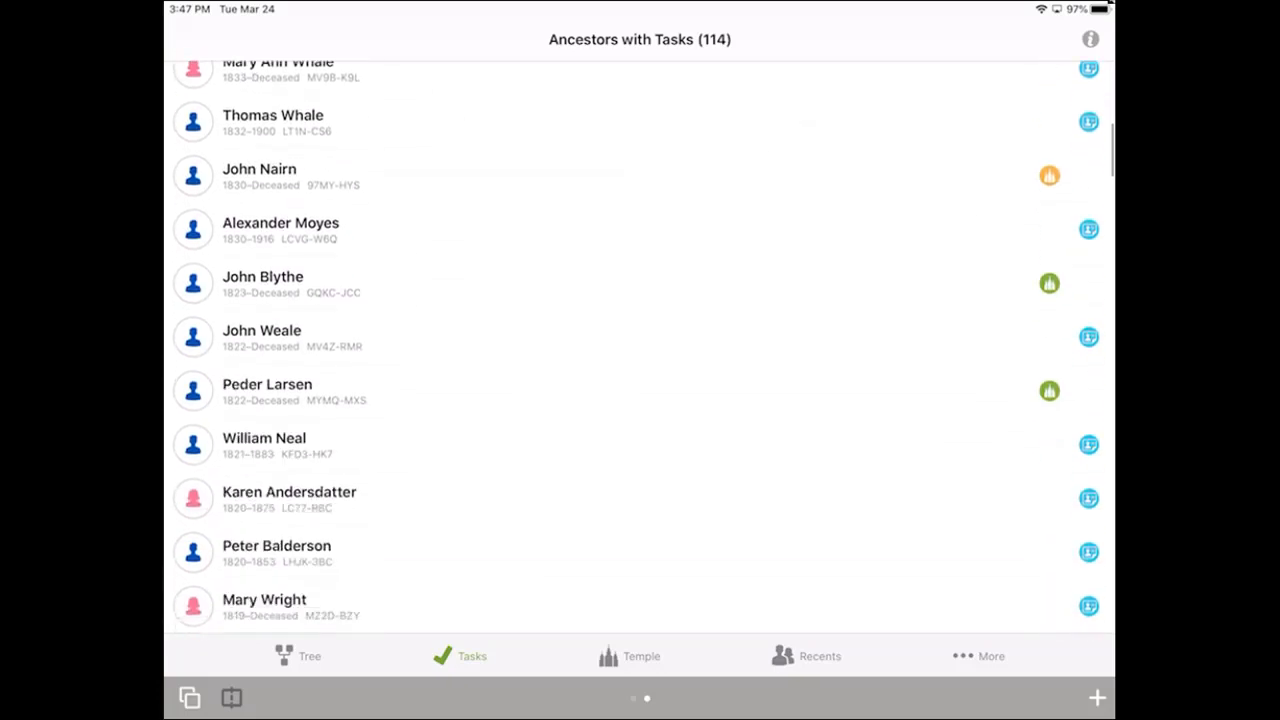
pyautogui.scroll(-3)
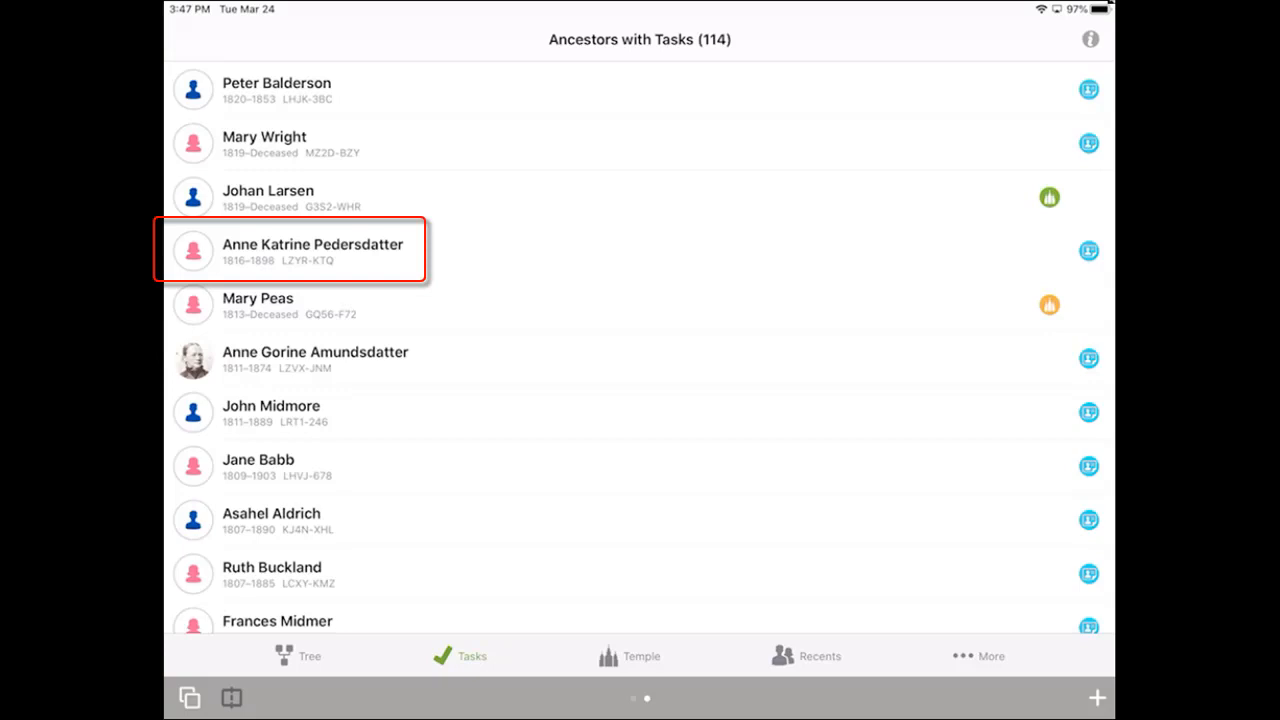
pyautogui.click(313, 250)
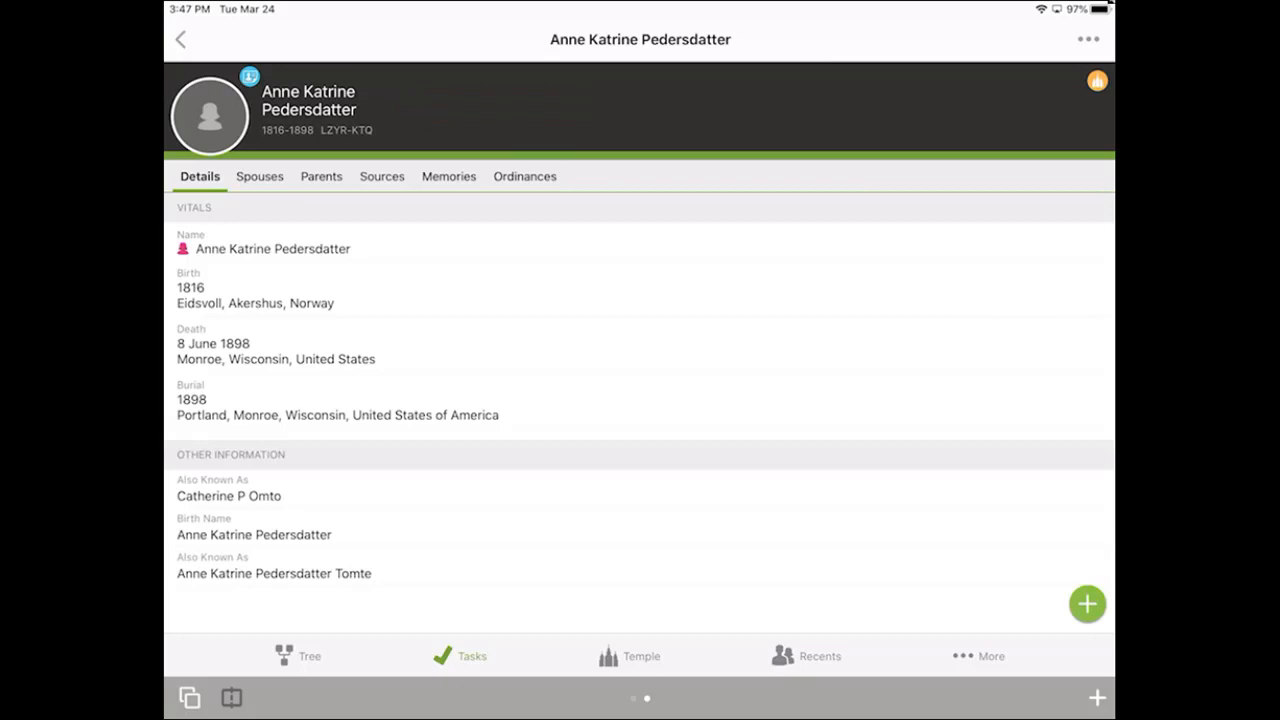
pyautogui.click(231, 697)
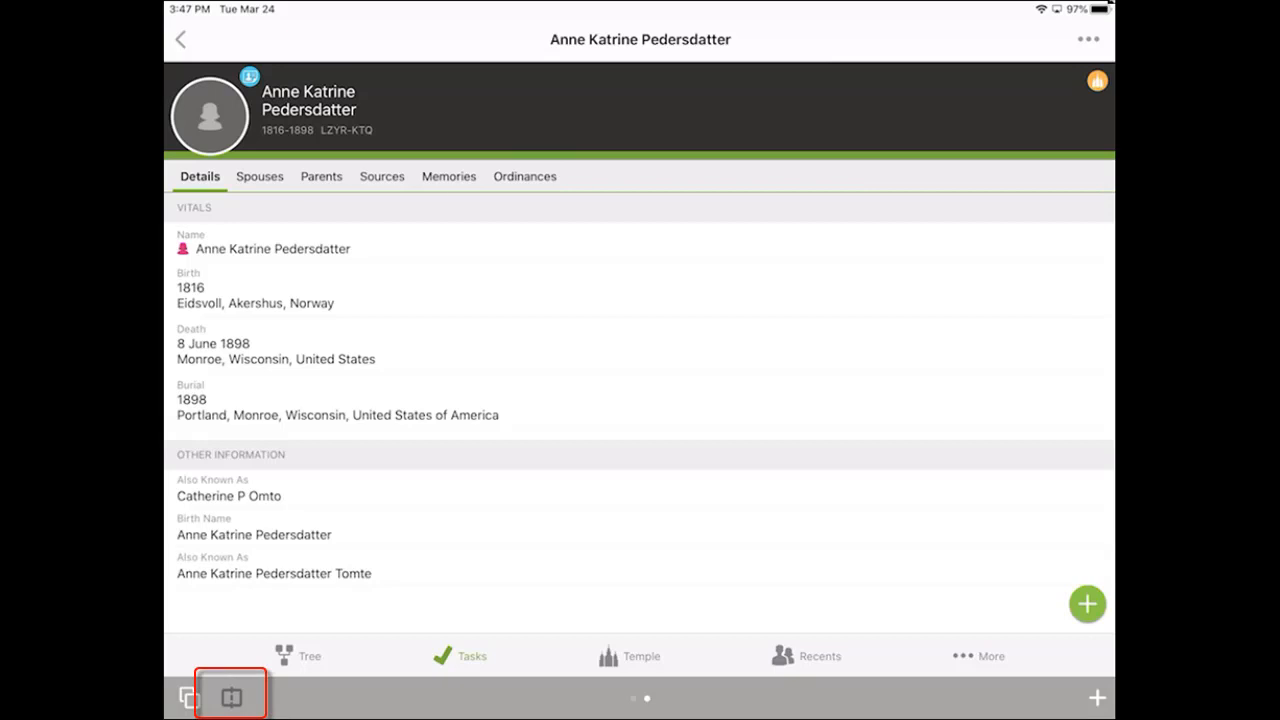
pyautogui.click(231, 695)
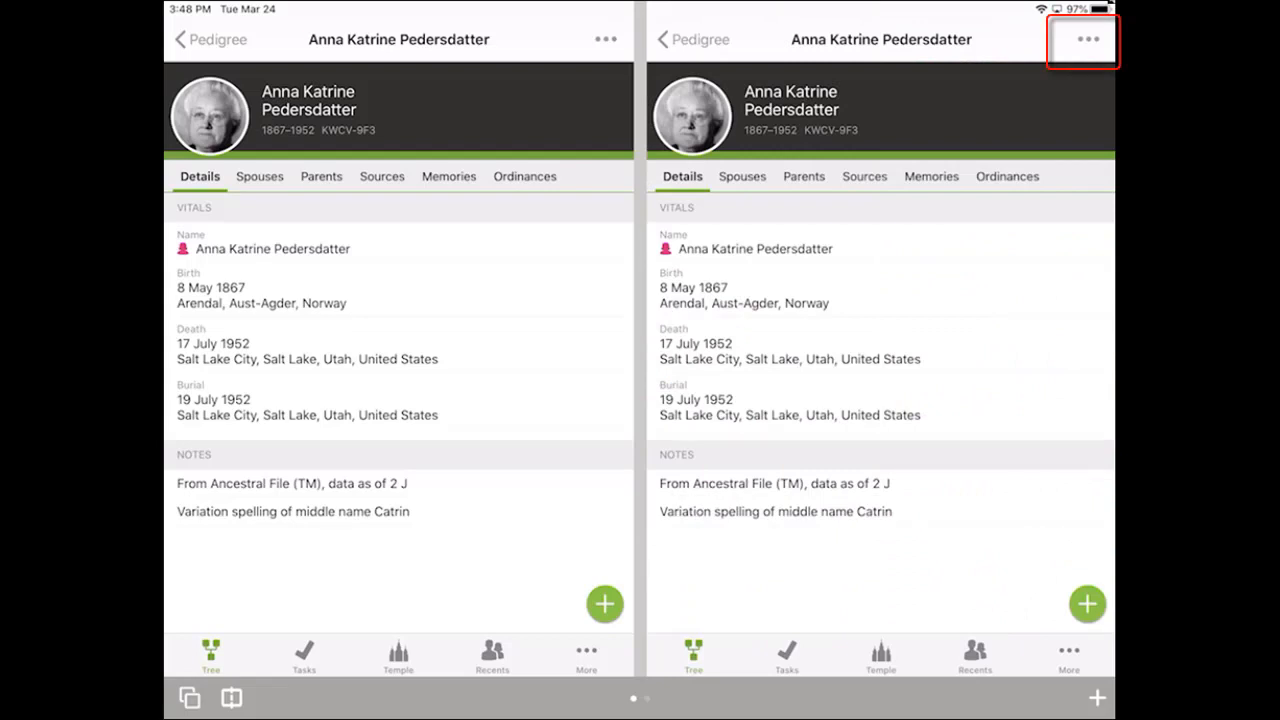
pyautogui.click(1084, 39)
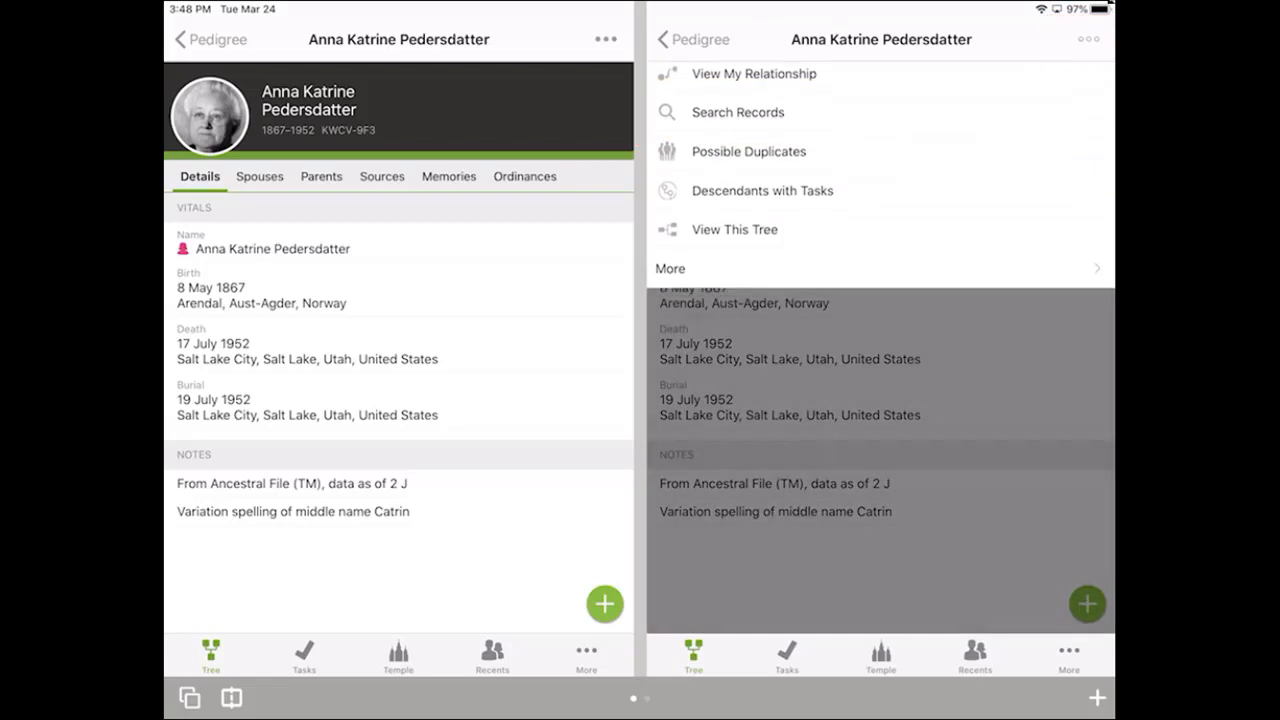
pyautogui.click(737, 112)
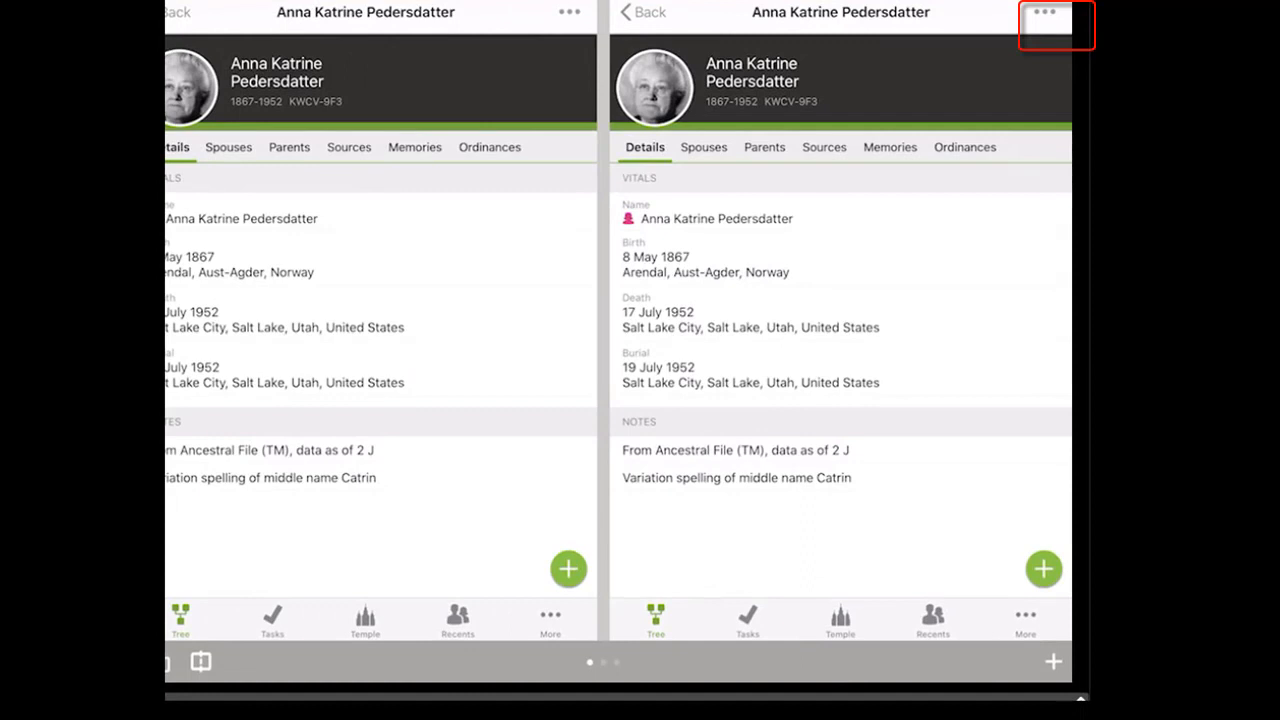
pyautogui.click(1043, 14)
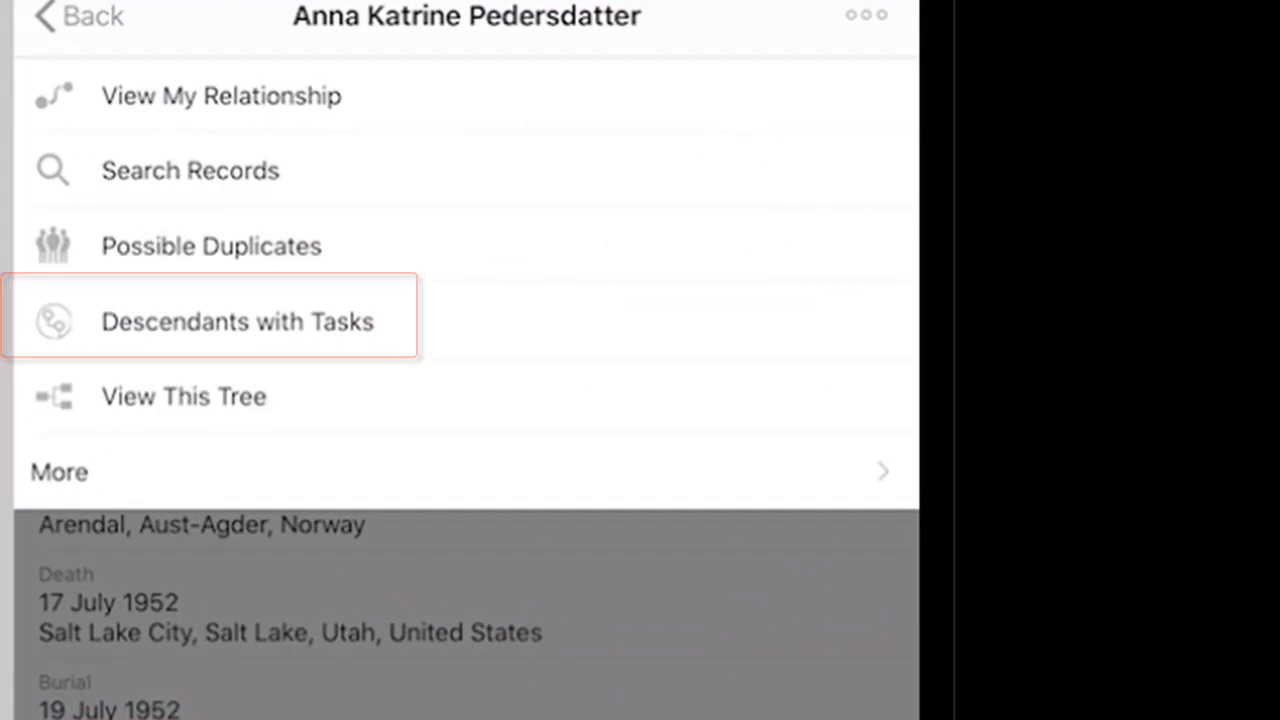
pyautogui.click(237, 321)
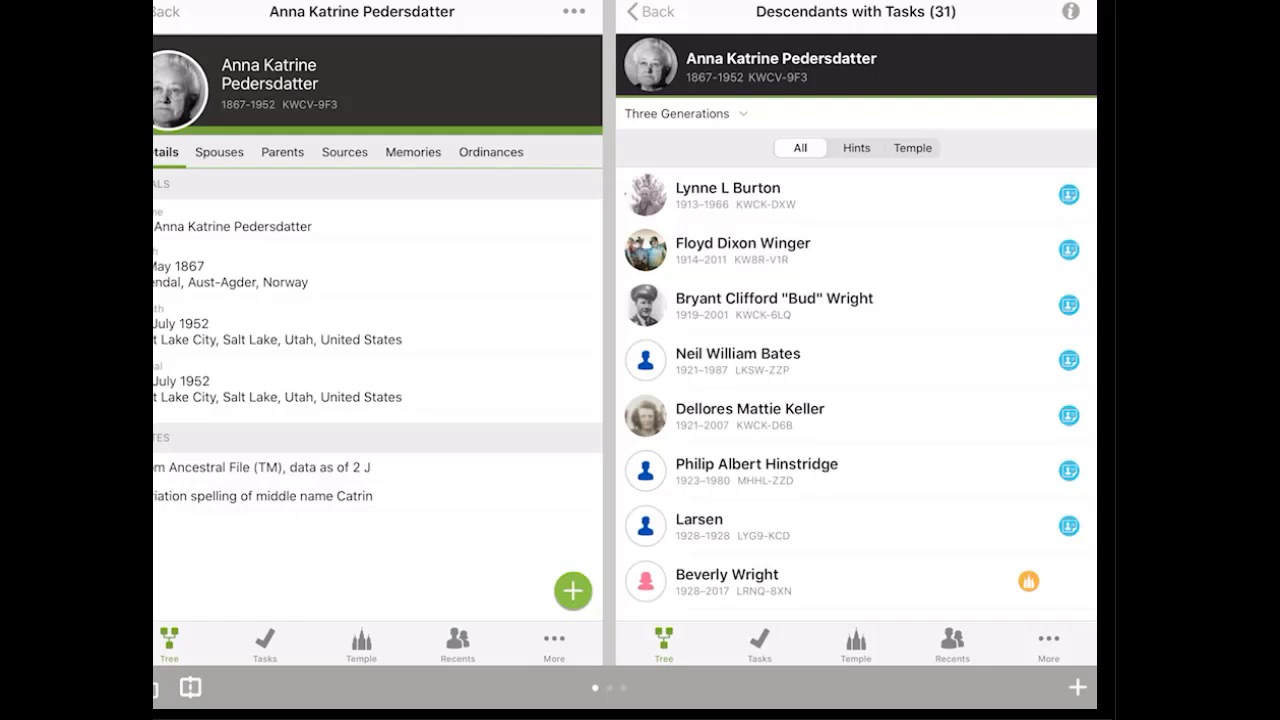
# Change the Descendants with Tasks list to include five generations
pyautogui.click(685, 112)
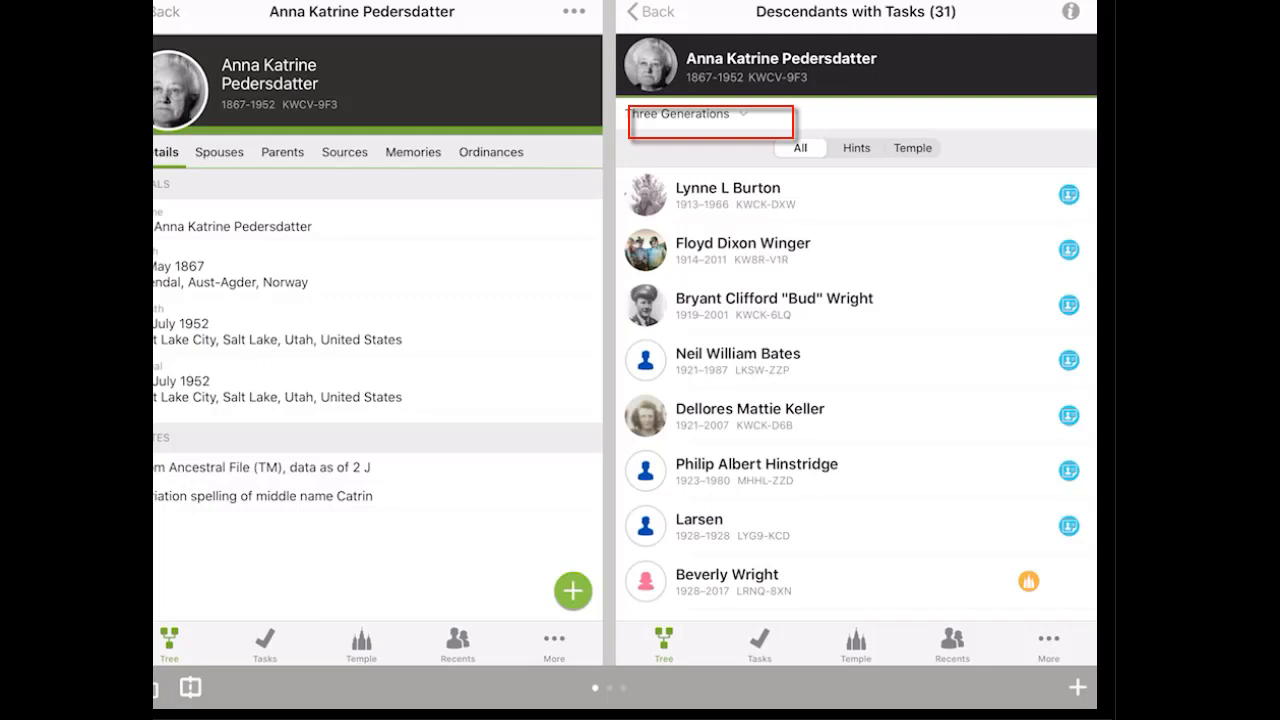
pyautogui.click(710, 113)
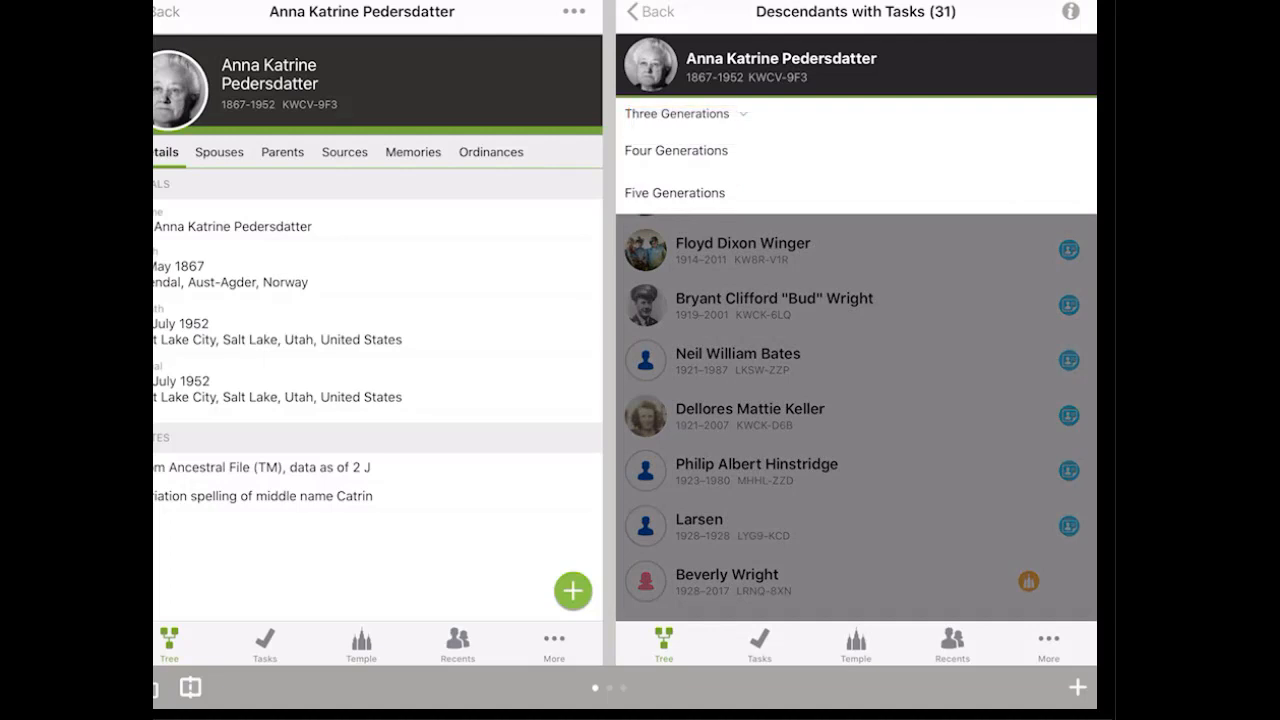
pyautogui.click(674, 192)
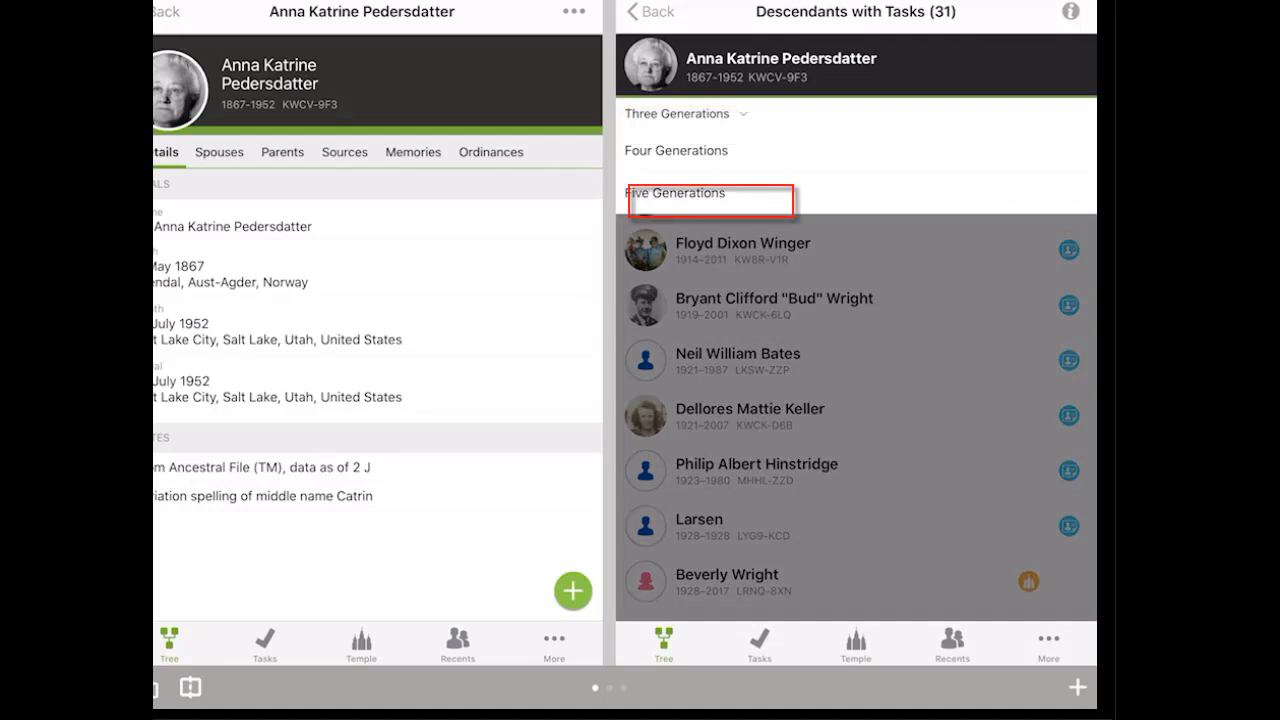
pyautogui.click(675, 193)
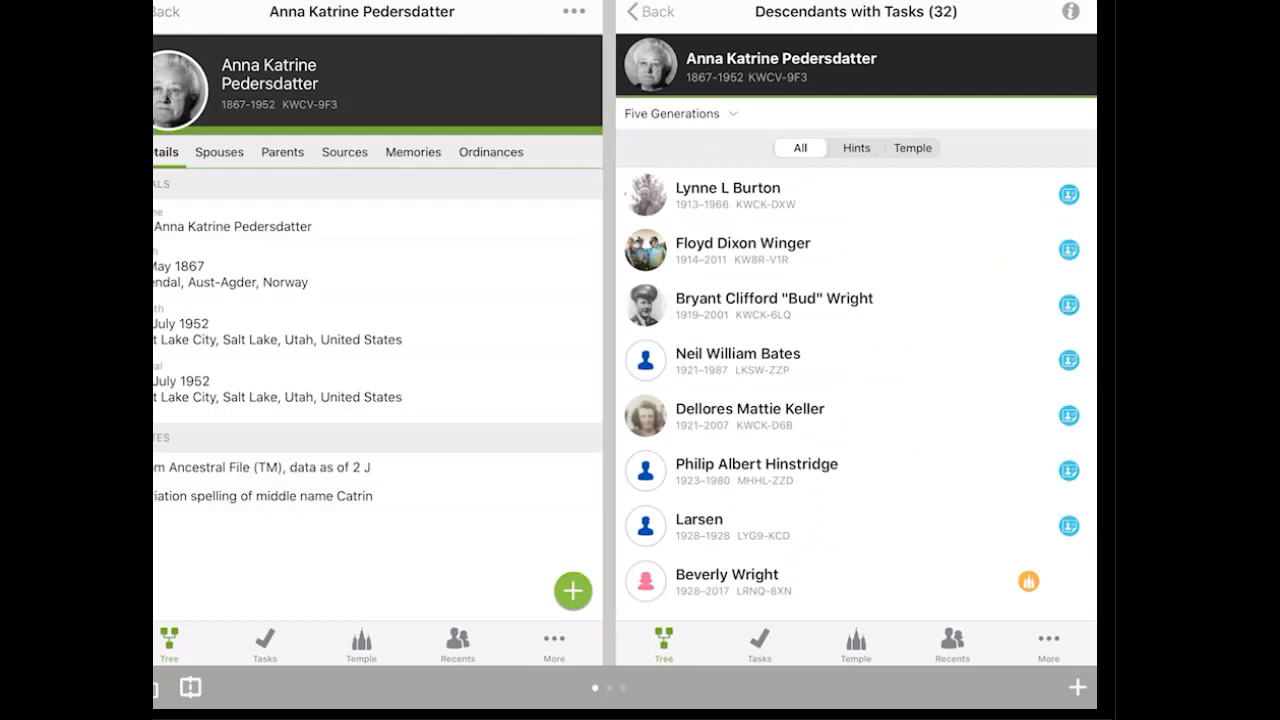
# Scroll through the 32 descendants with tasks in the right pane
pyautogui.scroll(-3)
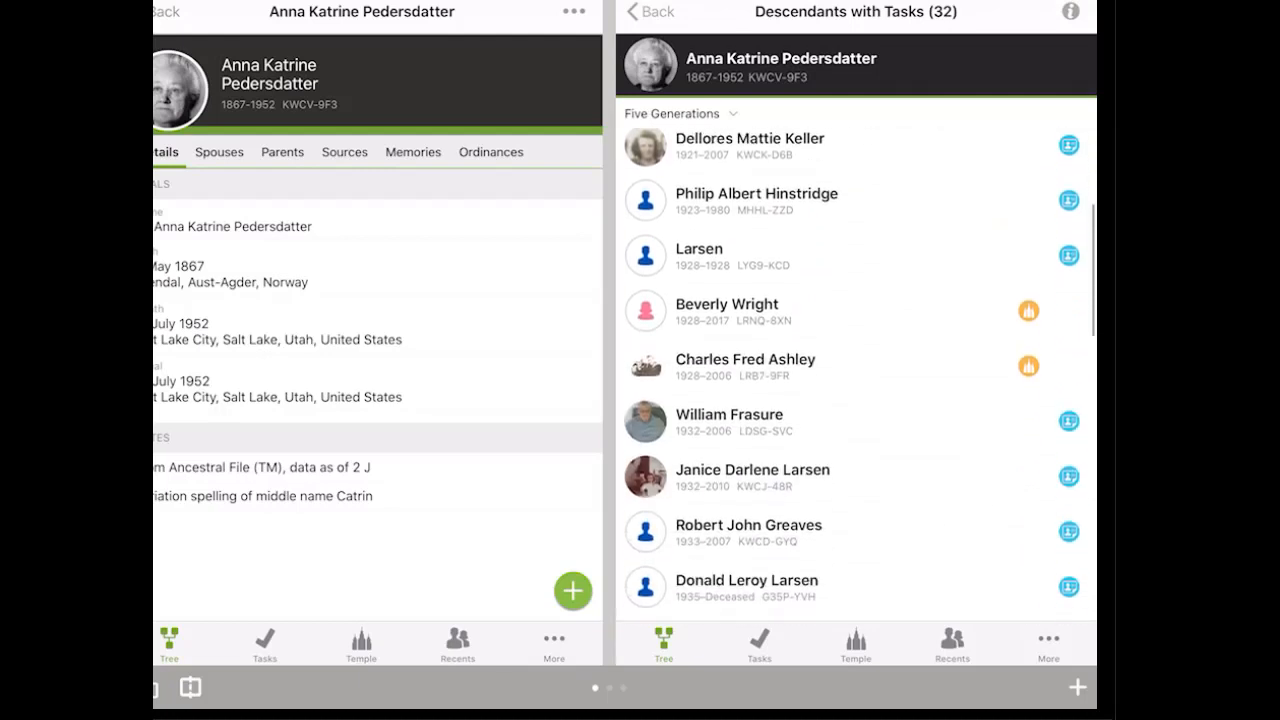
pyautogui.scroll(-3)
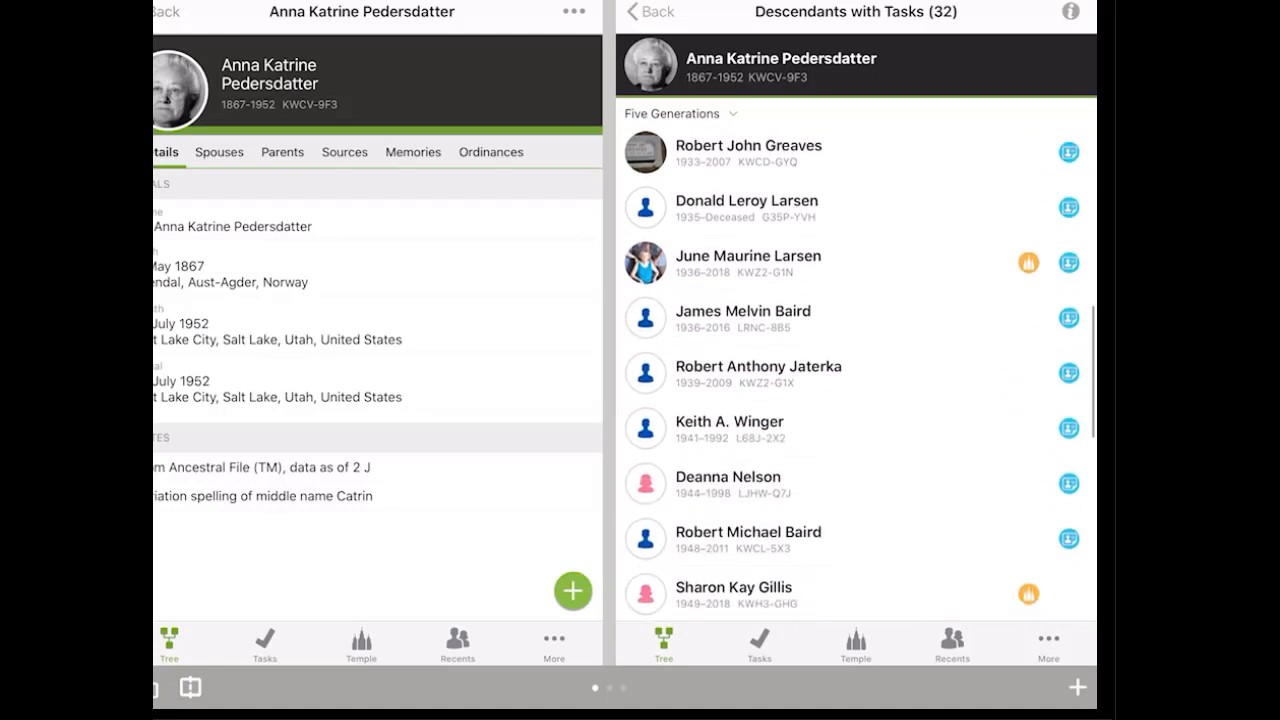
pyautogui.scroll(-3)
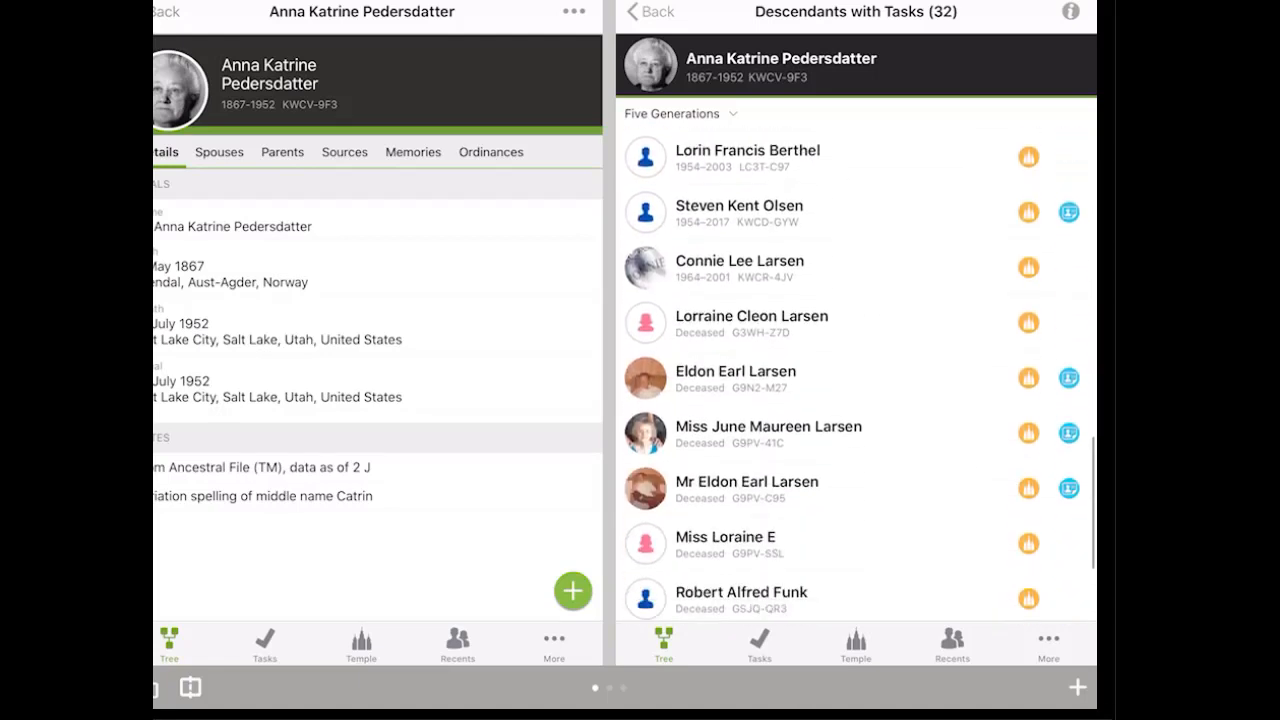
pyautogui.scroll(-3)
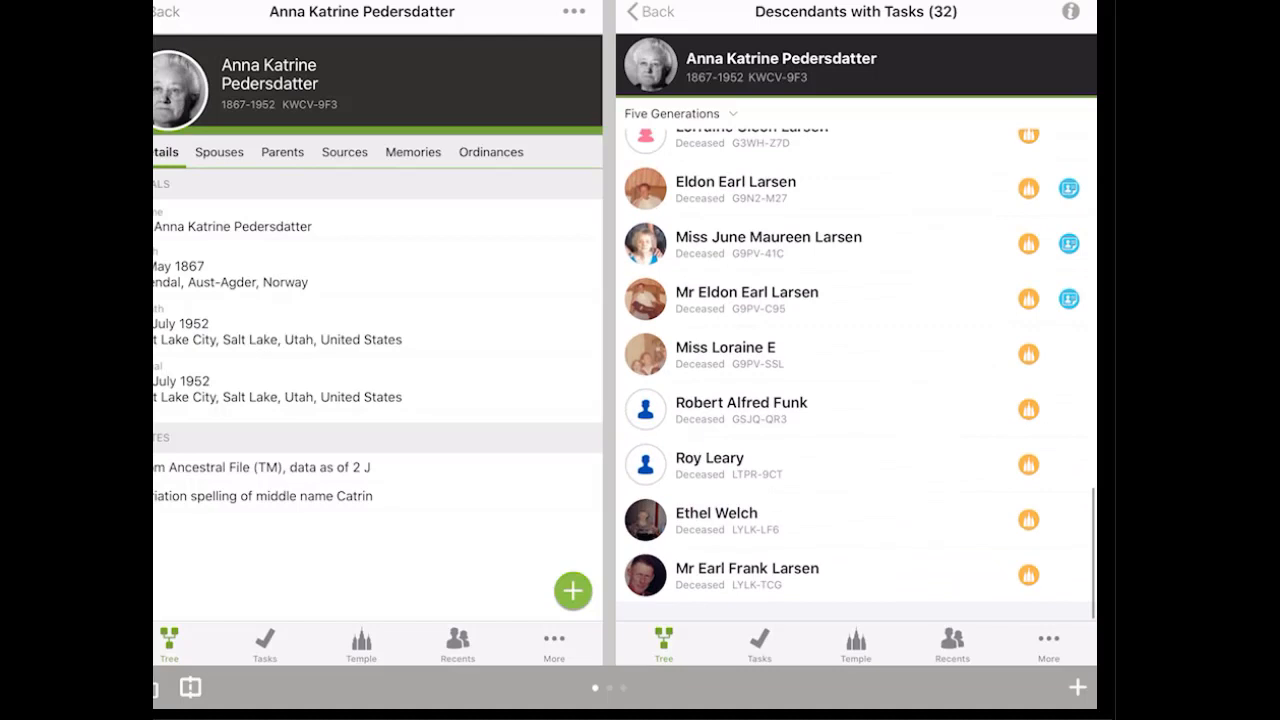
pyautogui.scroll(3)
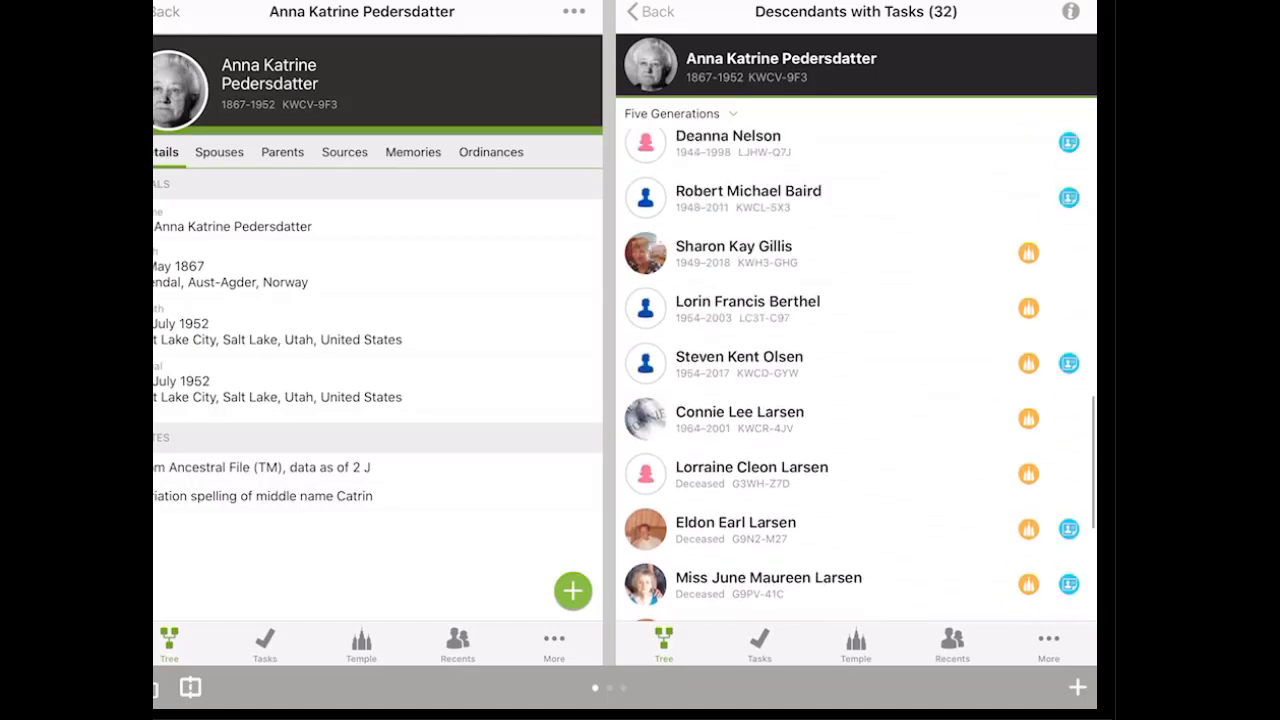
pyautogui.scroll(-3)
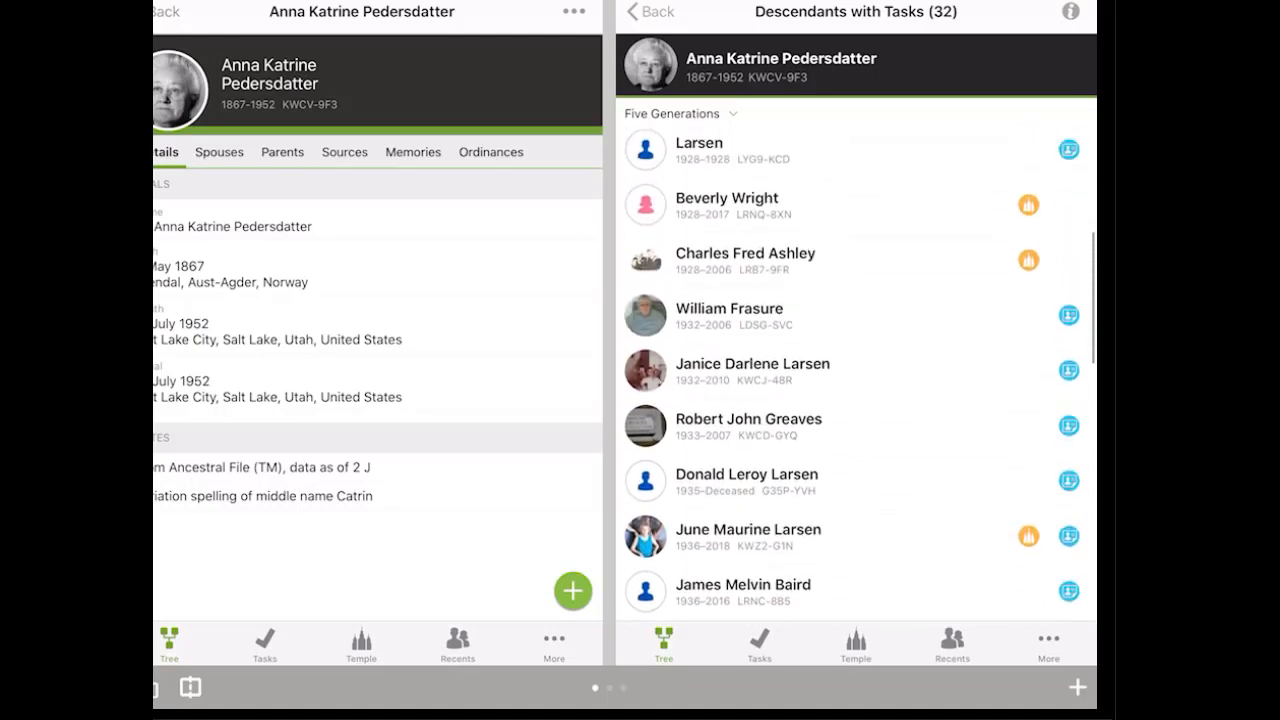
pyautogui.scroll(-3)
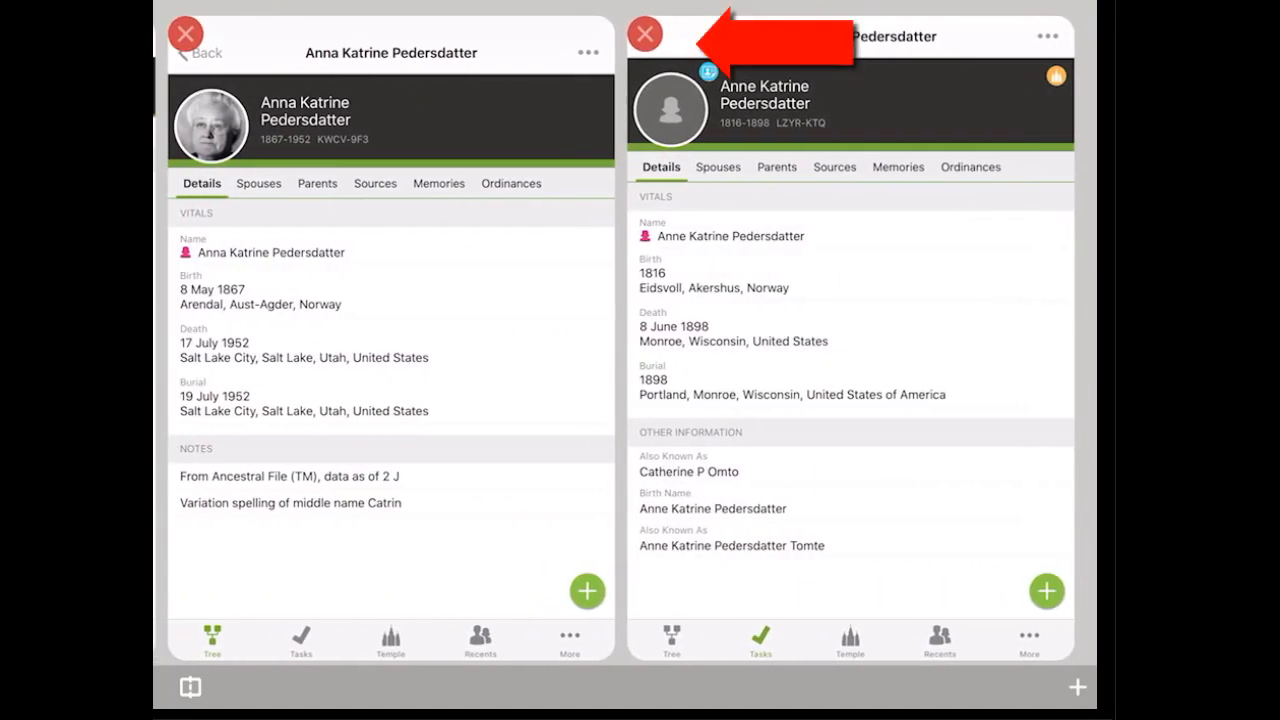
# Close the right window showing Anne Katrine Pedersdatter (1816–1898), leaving Anna's page full-screen
pyautogui.click(645, 33)
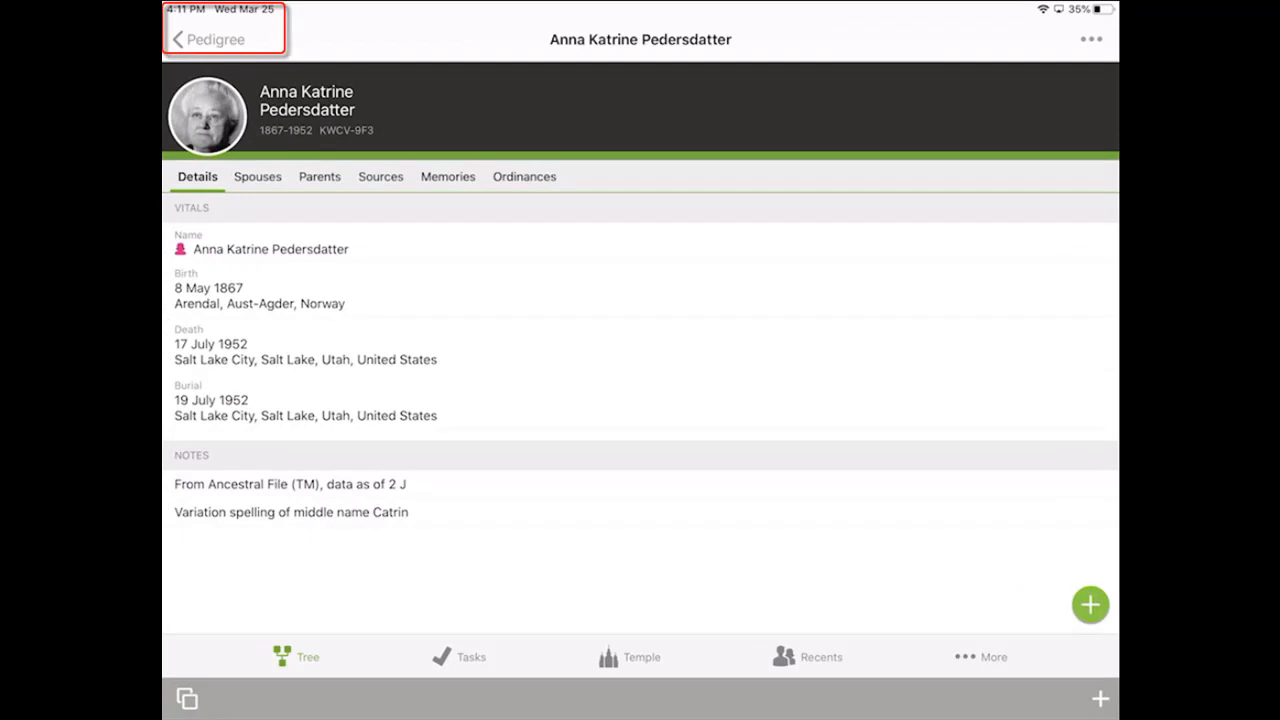
pyautogui.moveTo(1085, 414)
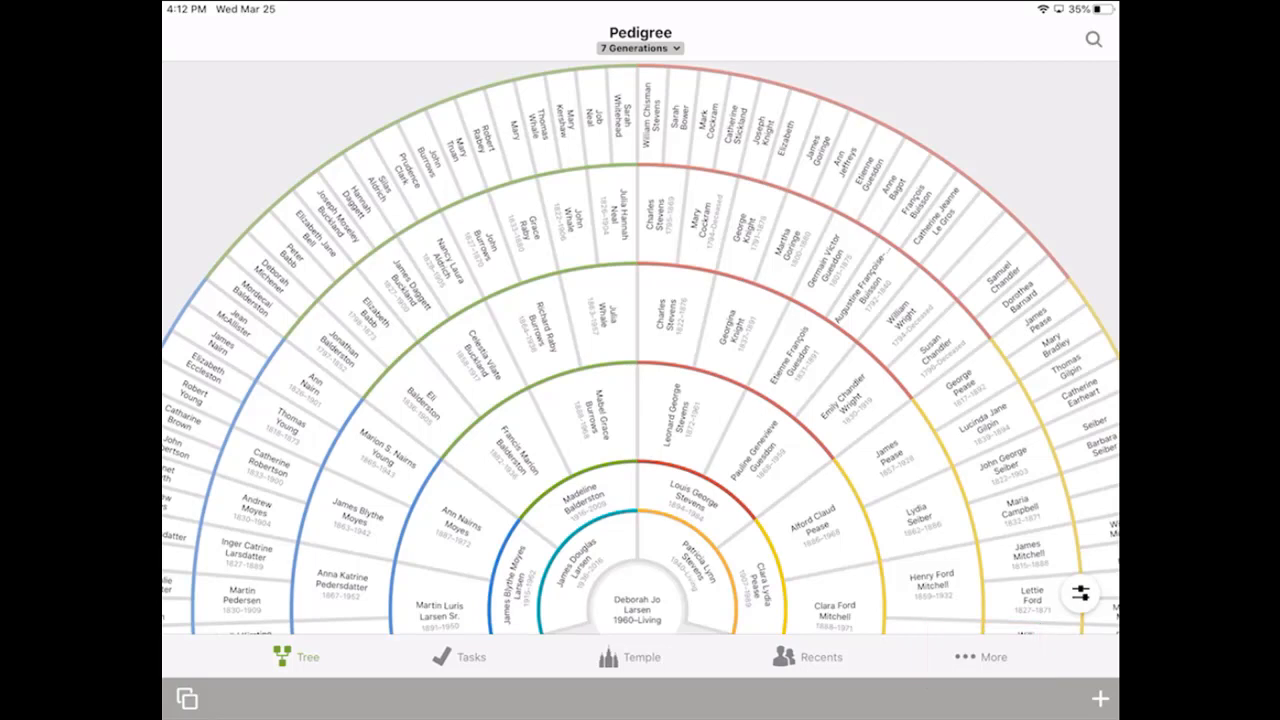
# Go to the More screen of extra features from the bottom toolbar
pyautogui.click(992, 657)
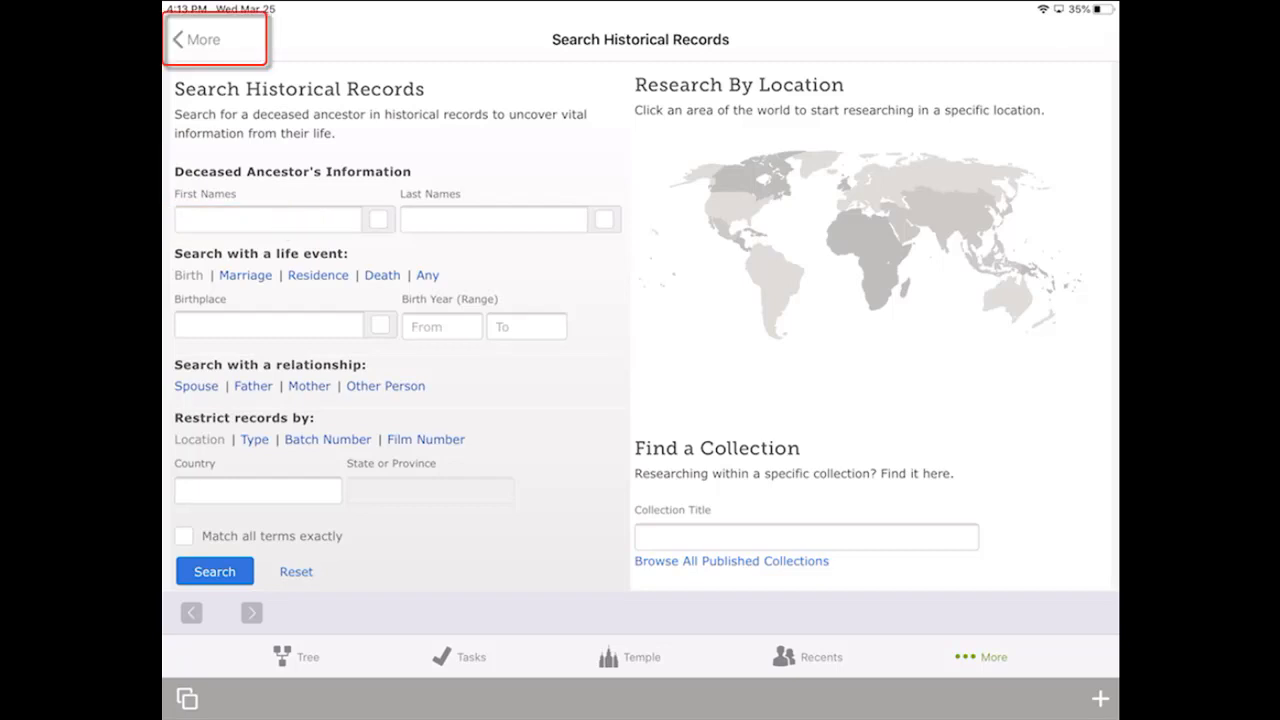
# Return from Search Historical Records to the More feature list
pyautogui.click(200, 40)
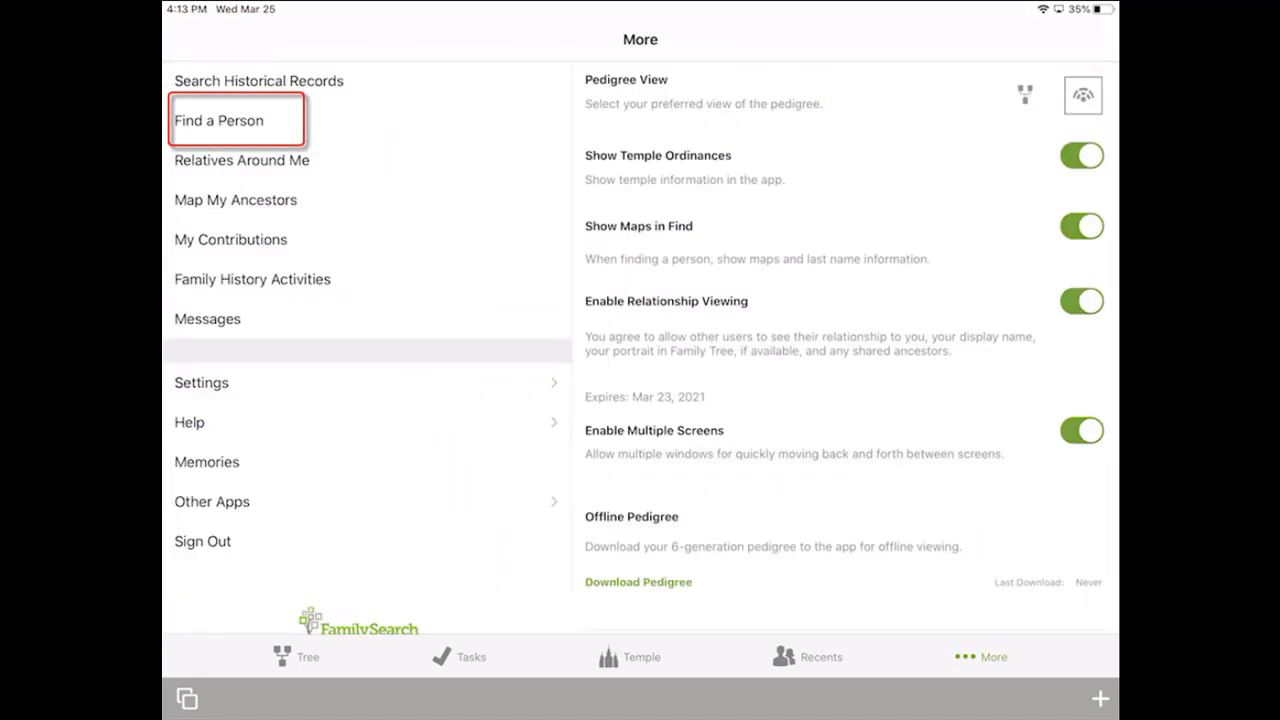
pyautogui.click(235, 199)
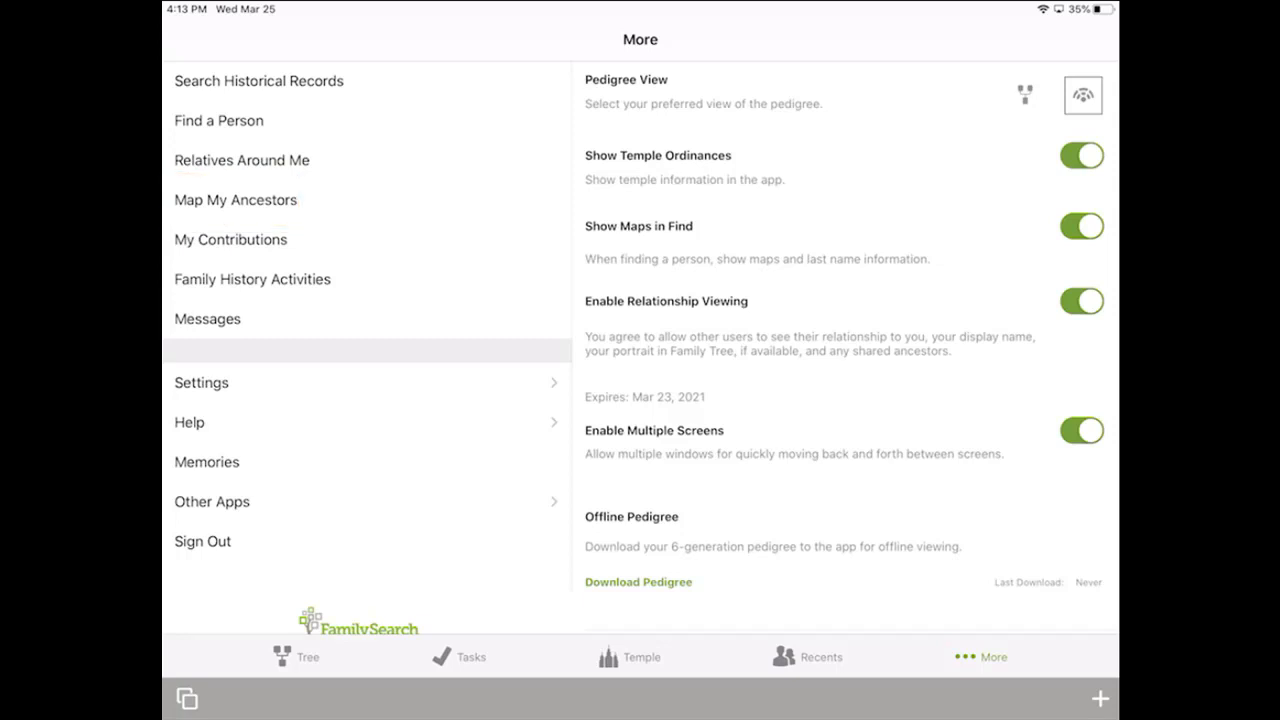
pyautogui.click(235, 199)
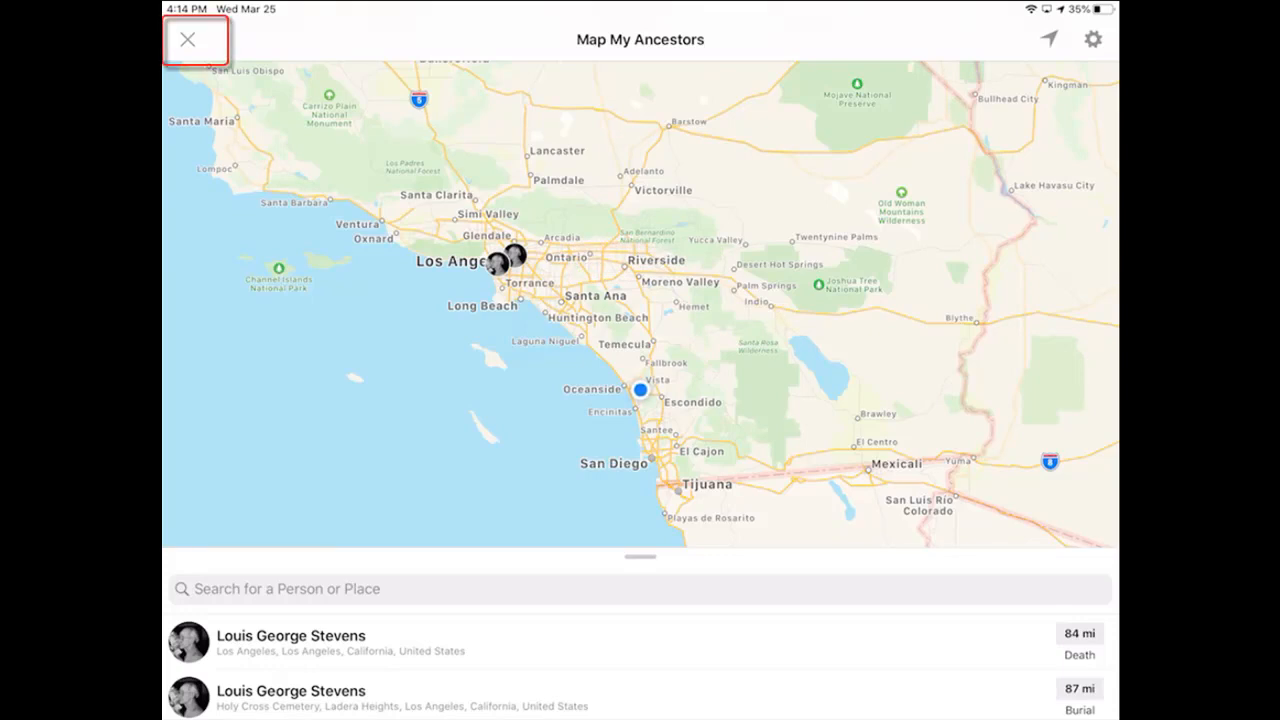
pyautogui.click(196, 39)
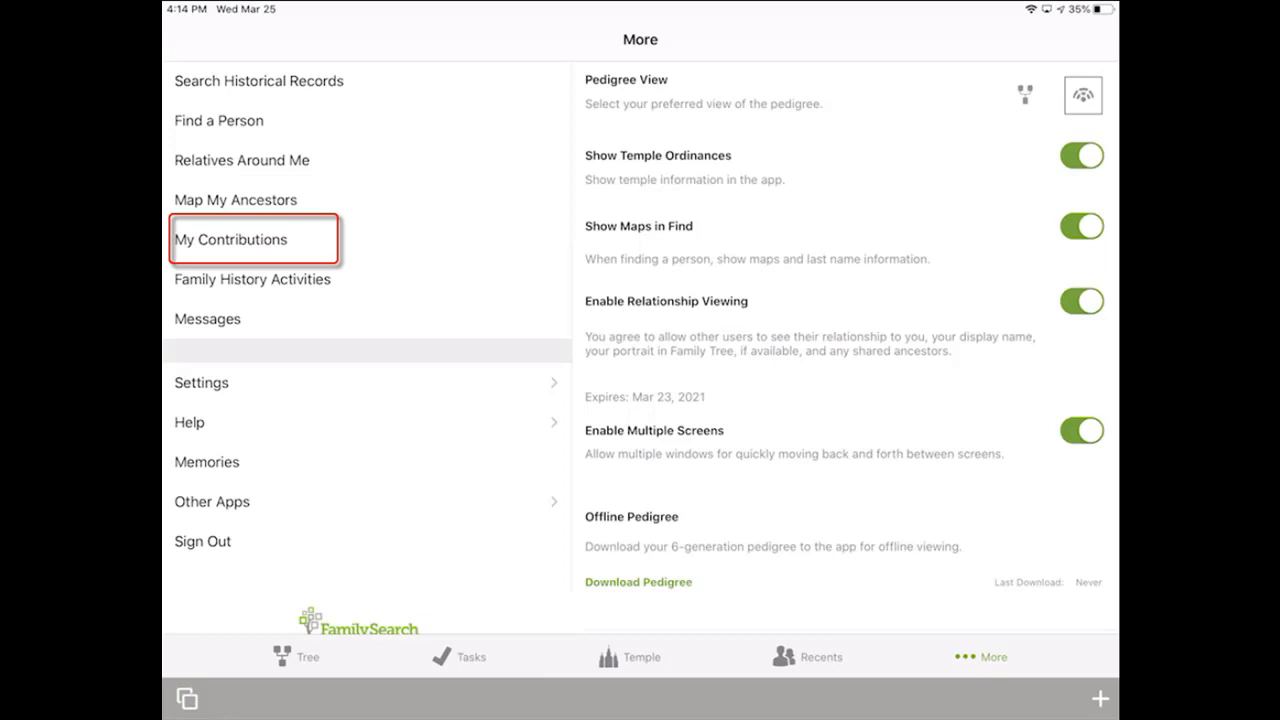
# Open My Contributions statistics showing totals for all contribution types
pyautogui.click(231, 239)
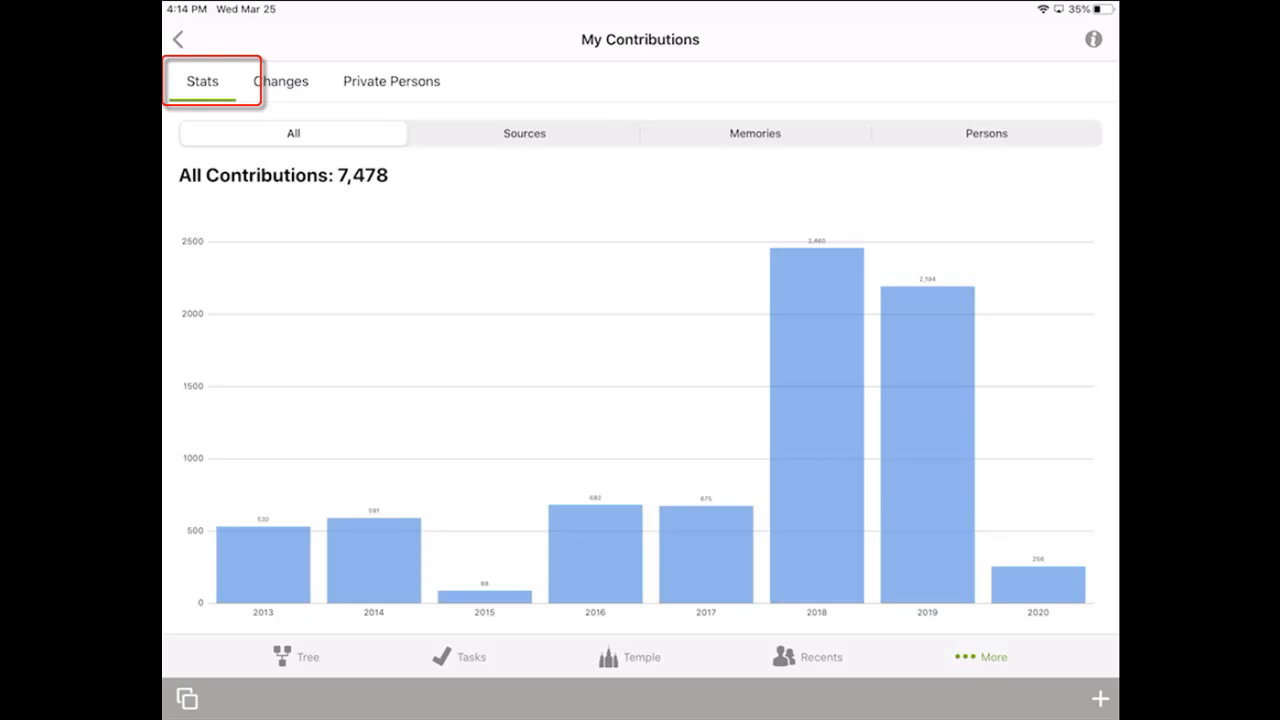
pyautogui.click(293, 133)
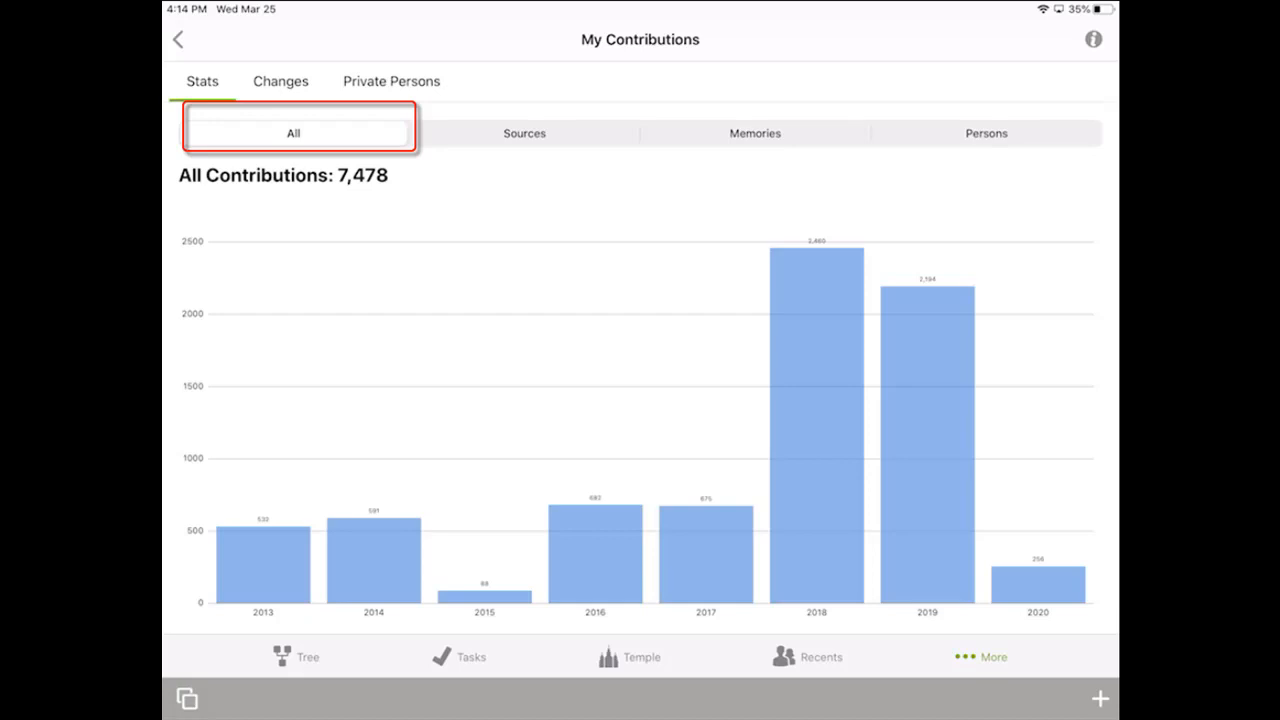
pyautogui.click(524, 133)
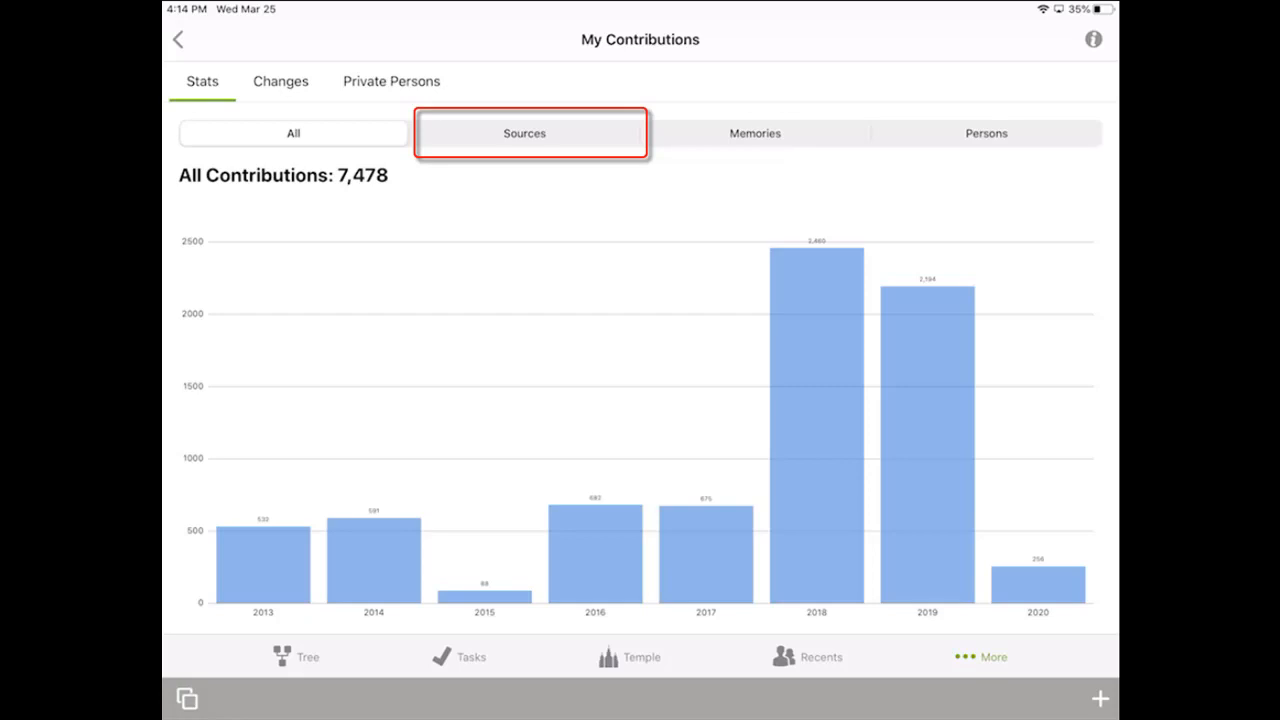
# Show the charts for sources (5,718), memories (682) and persons created (1,078)
pyautogui.click(524, 133)
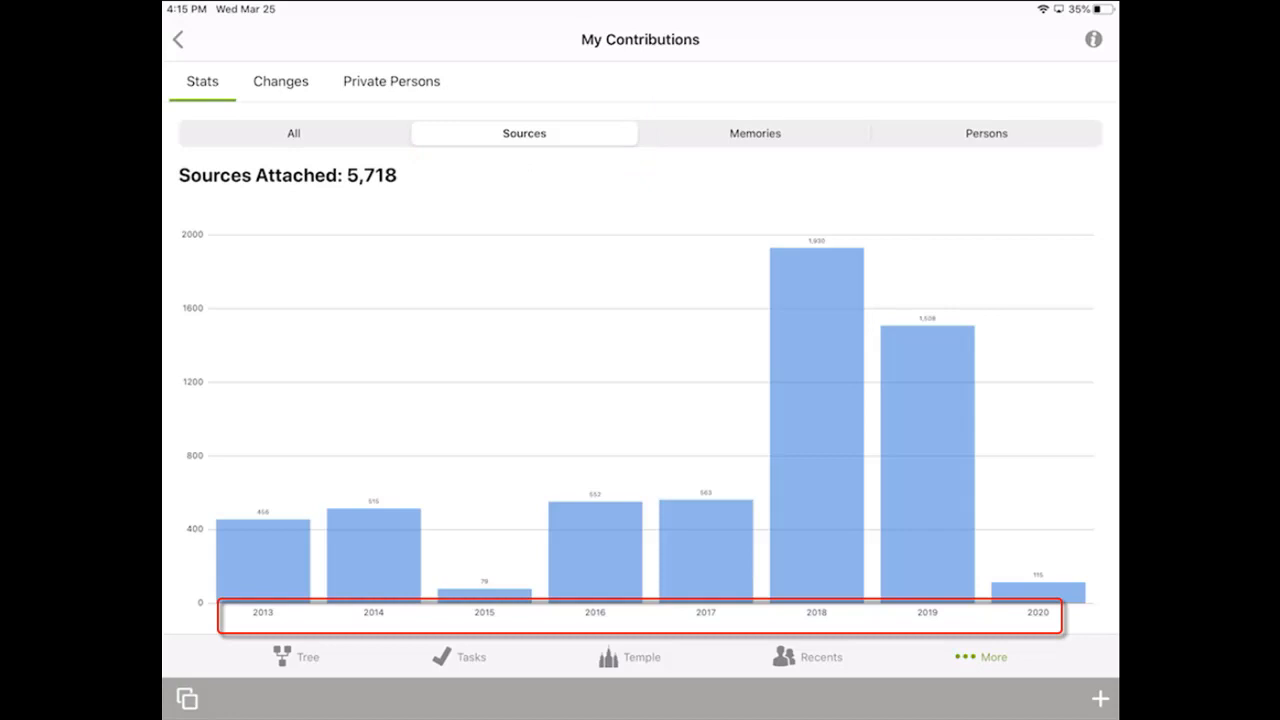
pyautogui.click(754, 133)
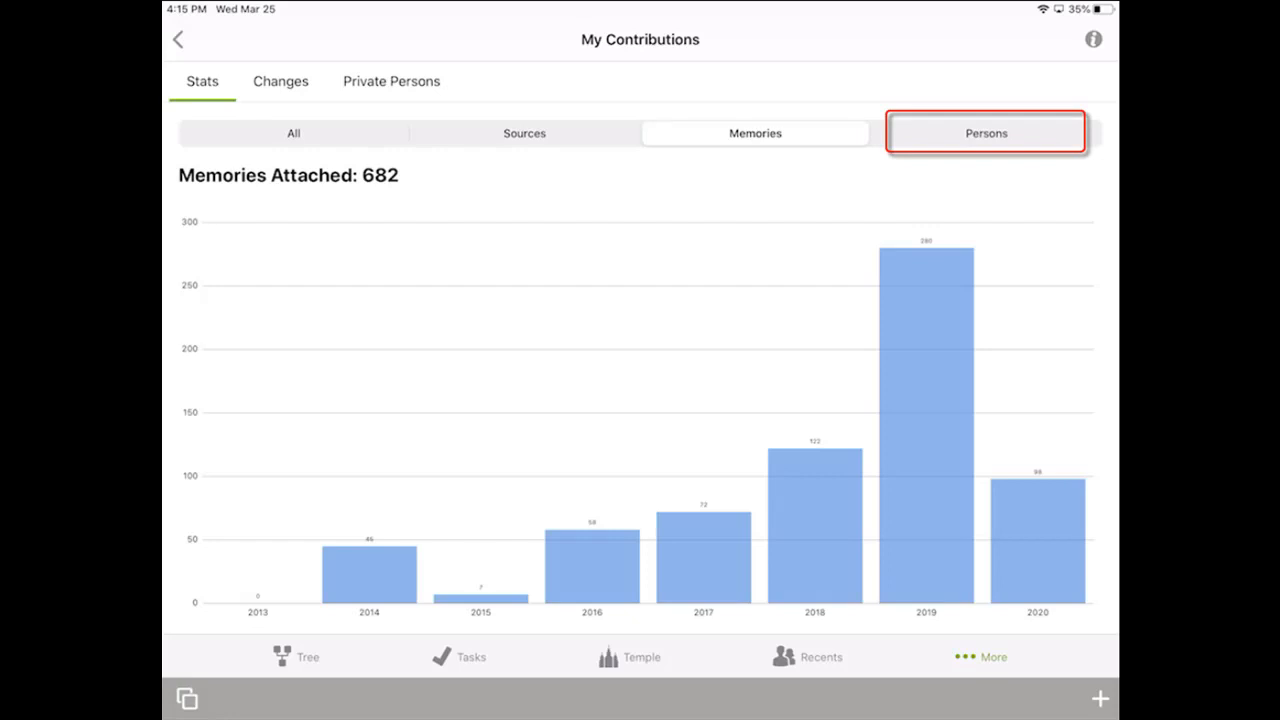
pyautogui.click(985, 132)
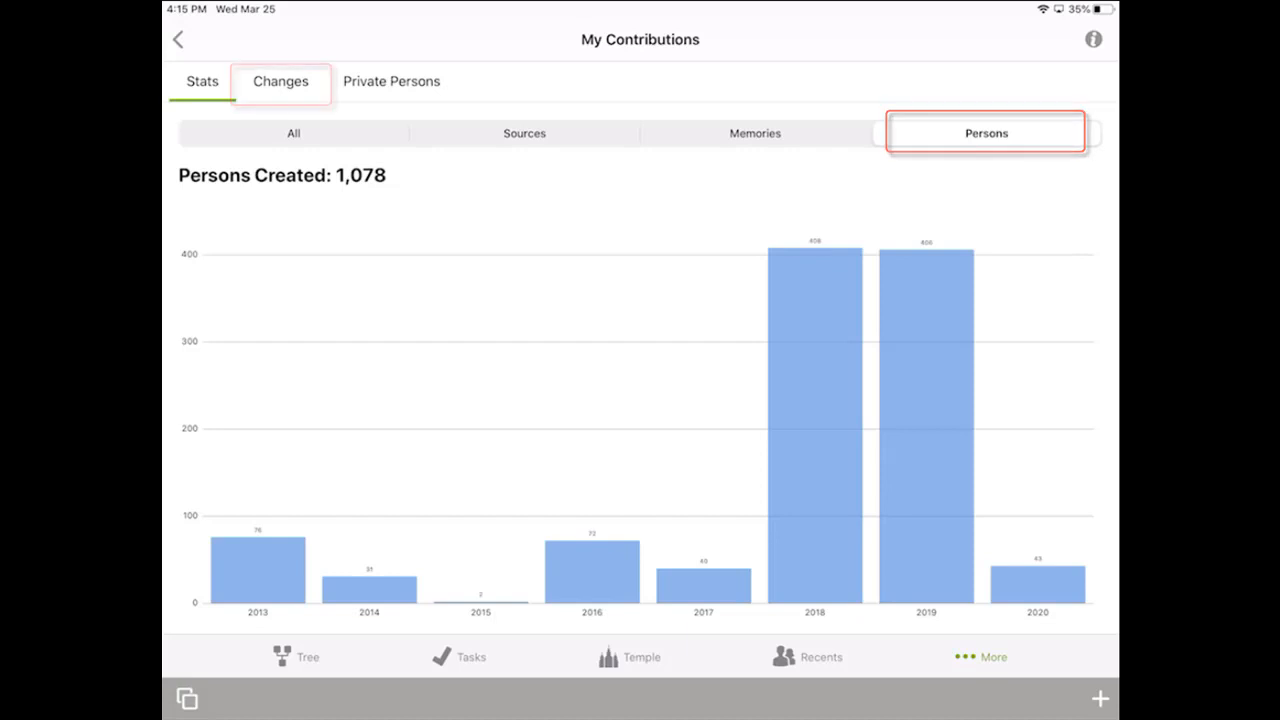
pyautogui.click(280, 81)
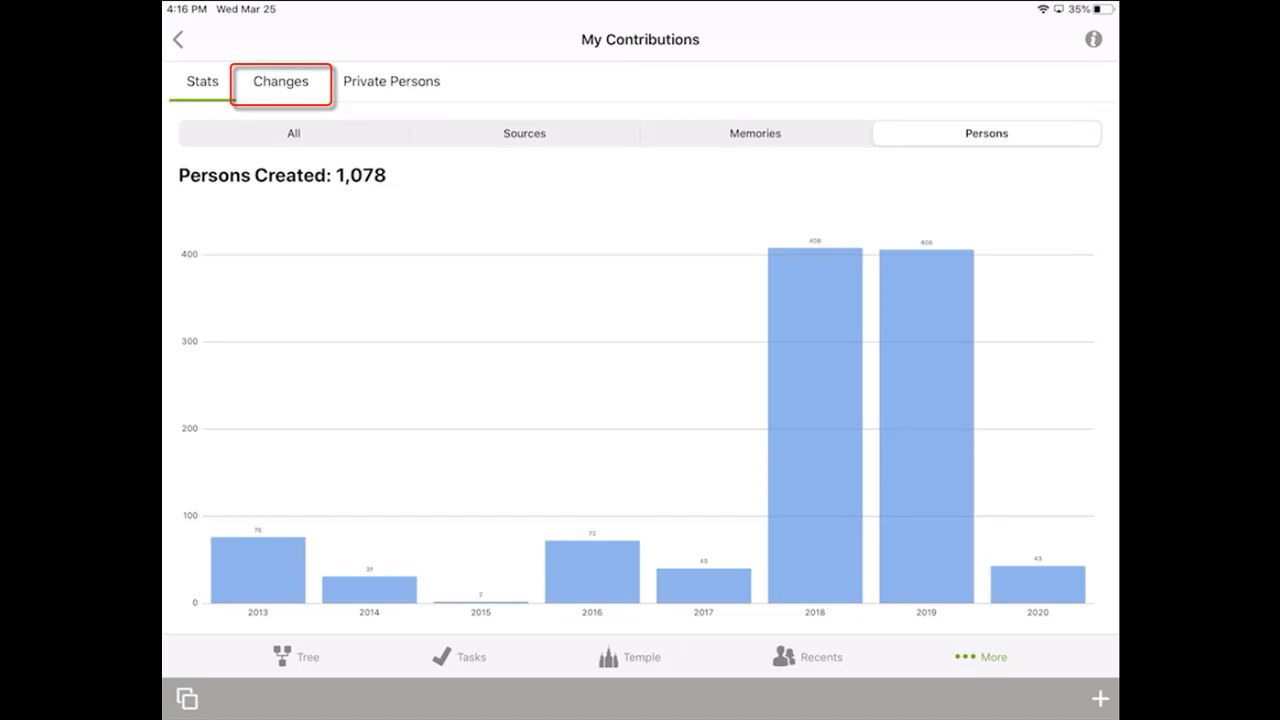
# Review the Changes list of the last 300 contributions, then go back to More
pyautogui.click(280, 81)
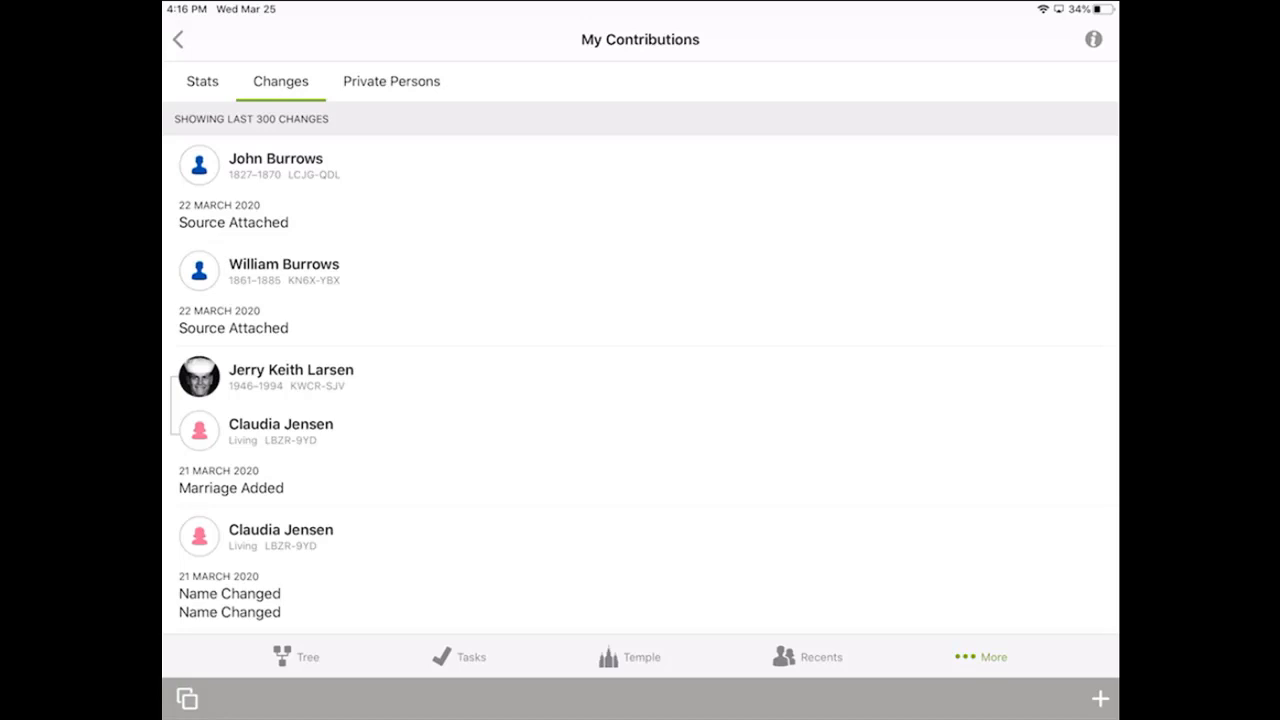
pyautogui.click(391, 81)
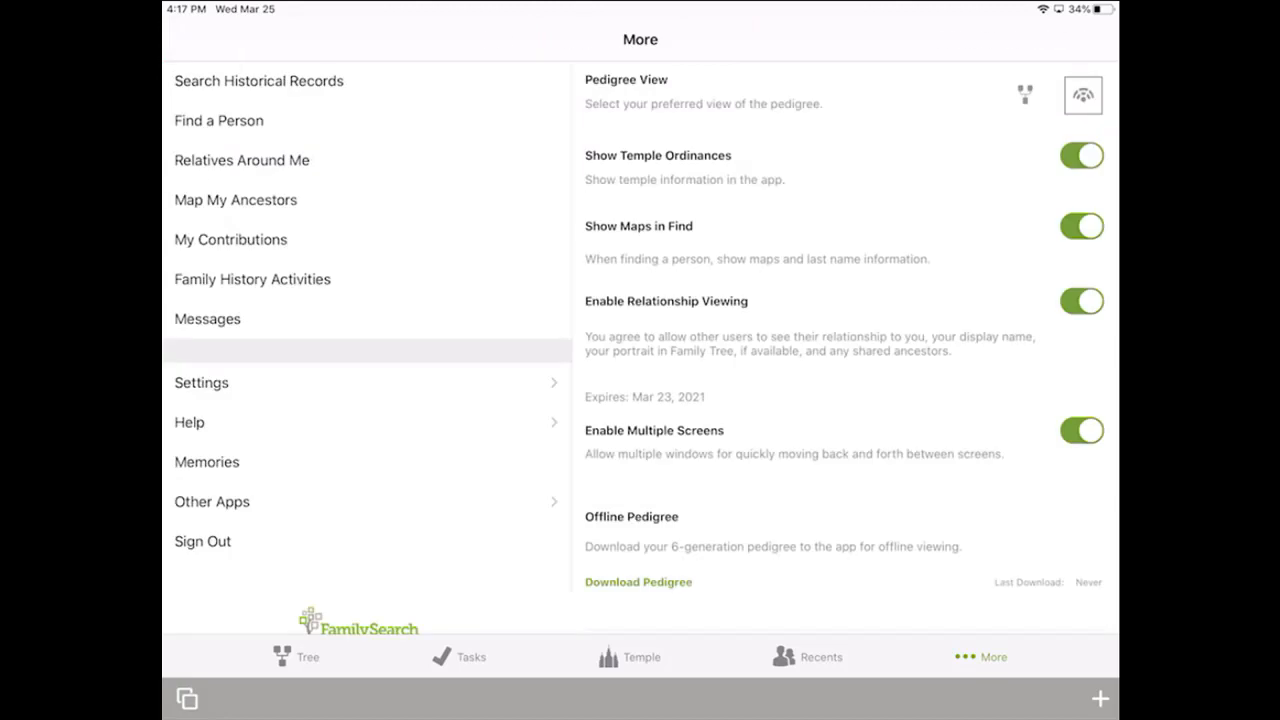
# View Settings for pedigree view, ordinances, maps, relationships and Offline Pedigree
pyautogui.click(1081, 301)
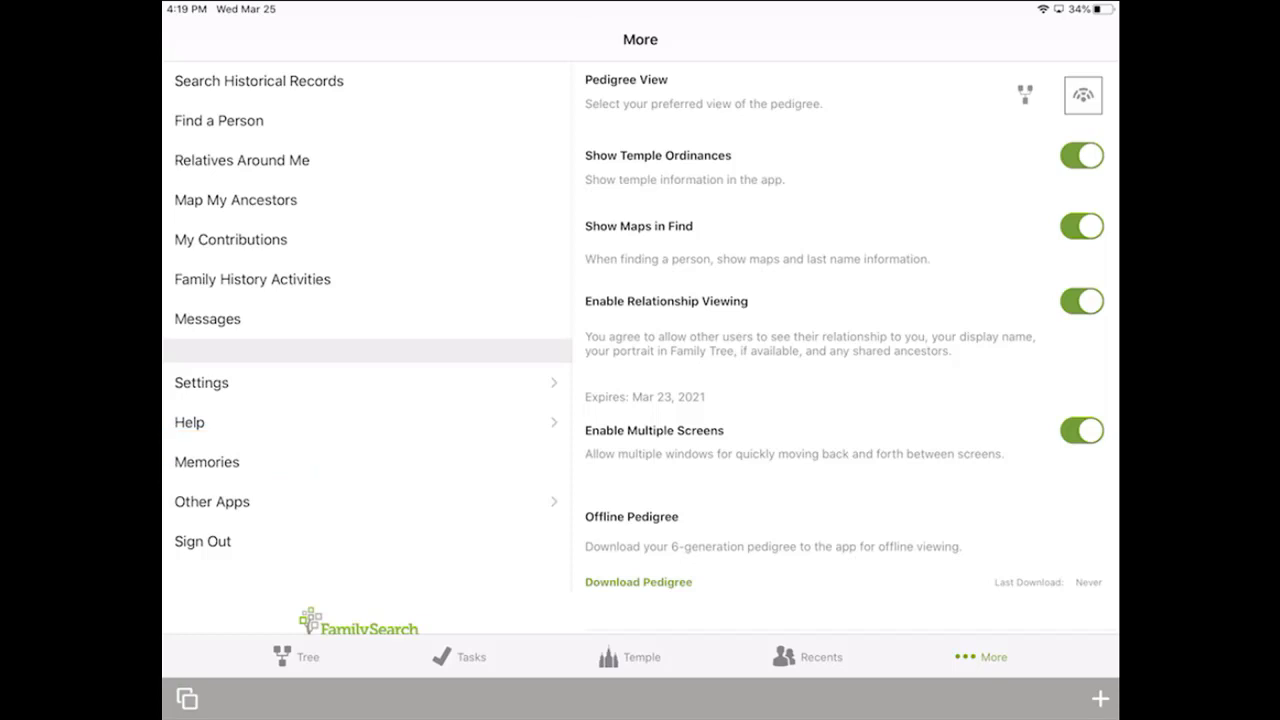
pyautogui.click(461, 656)
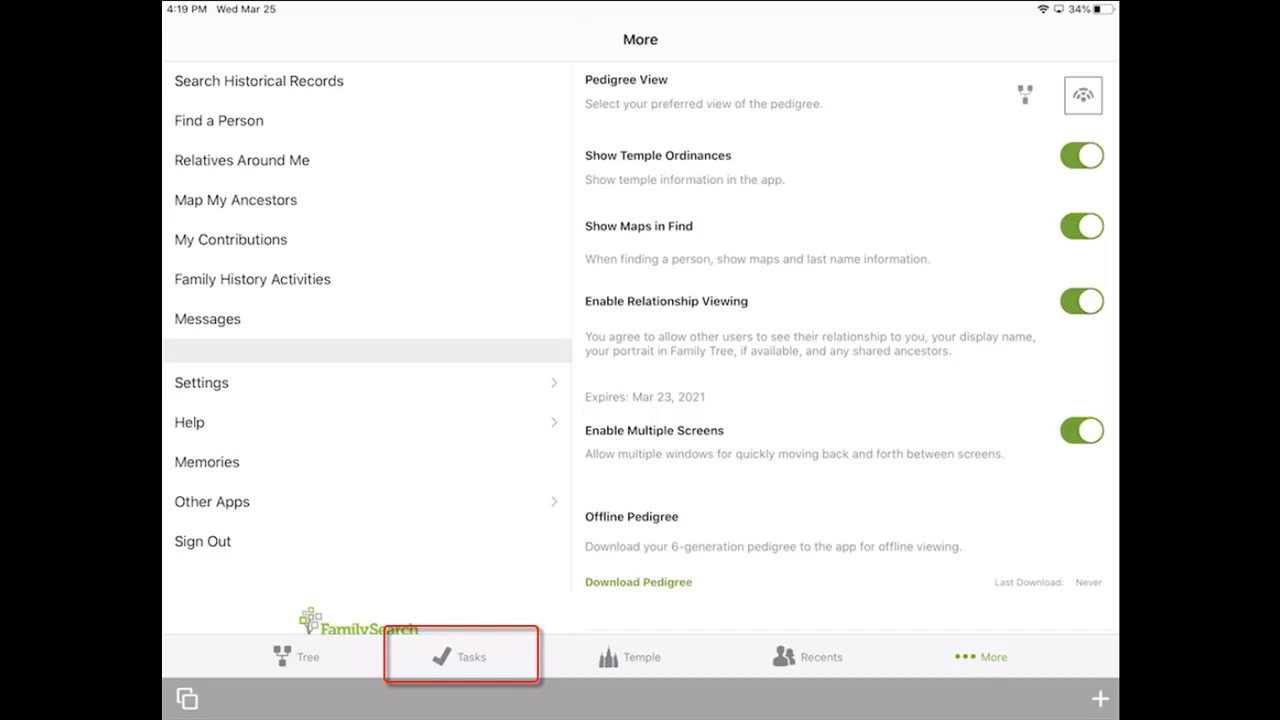
pyautogui.click(461, 657)
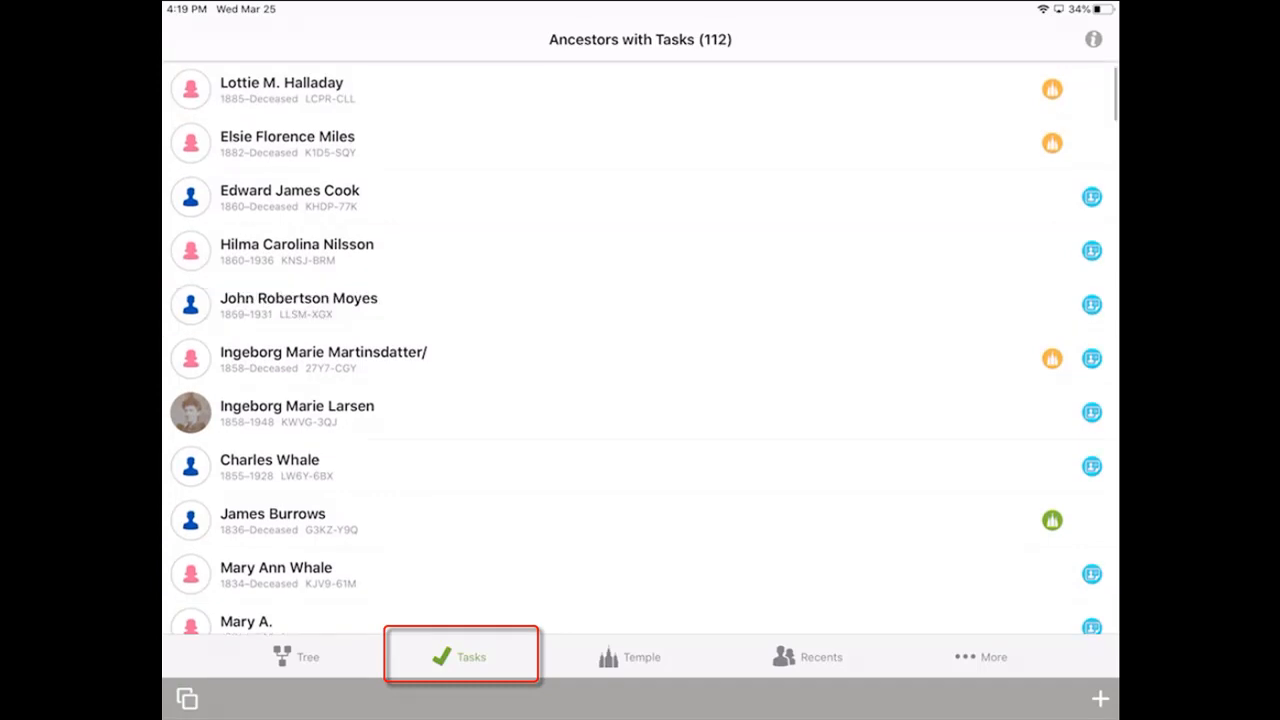
pyautogui.click(300, 305)
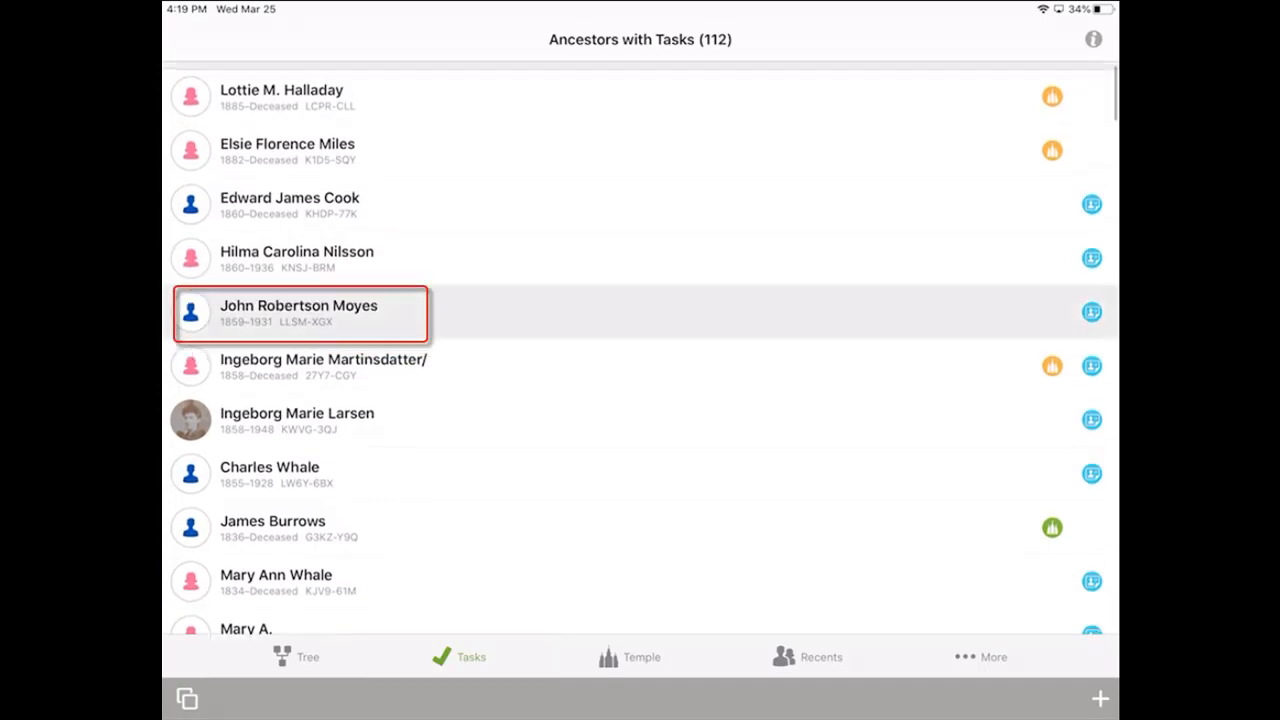